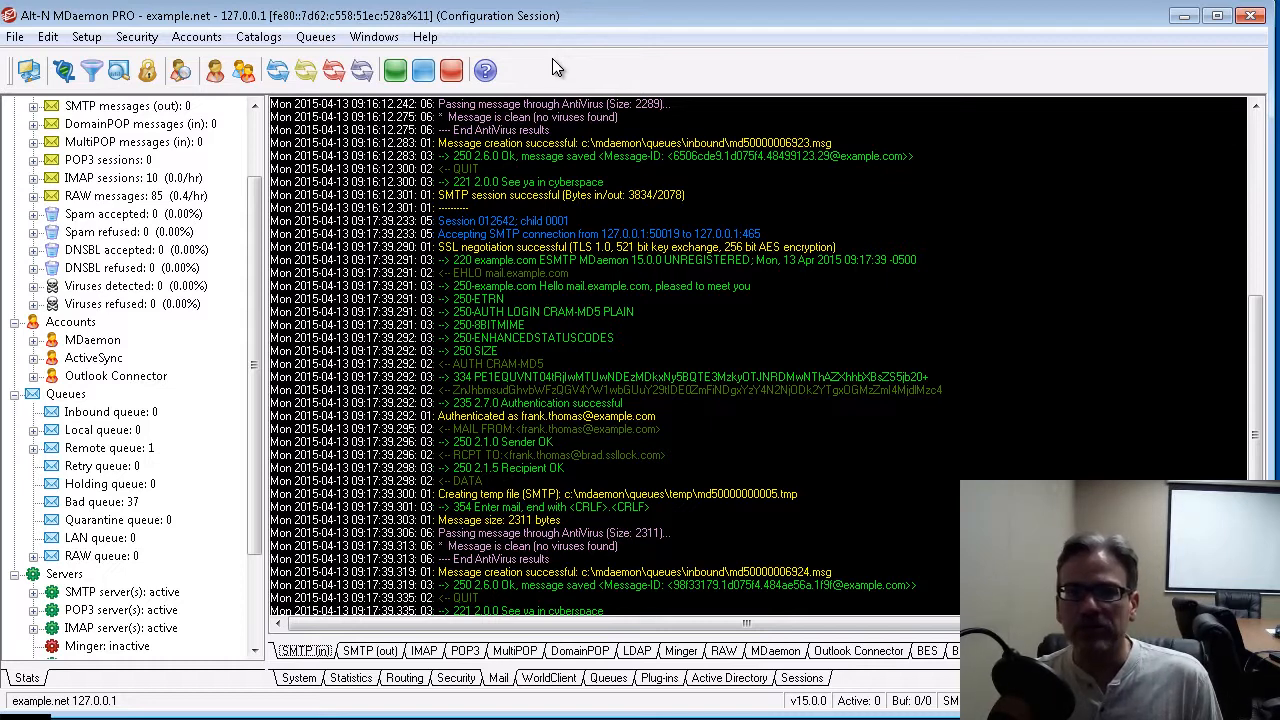
Show the Queues menu listing the mail queue commands.
click(316, 36)
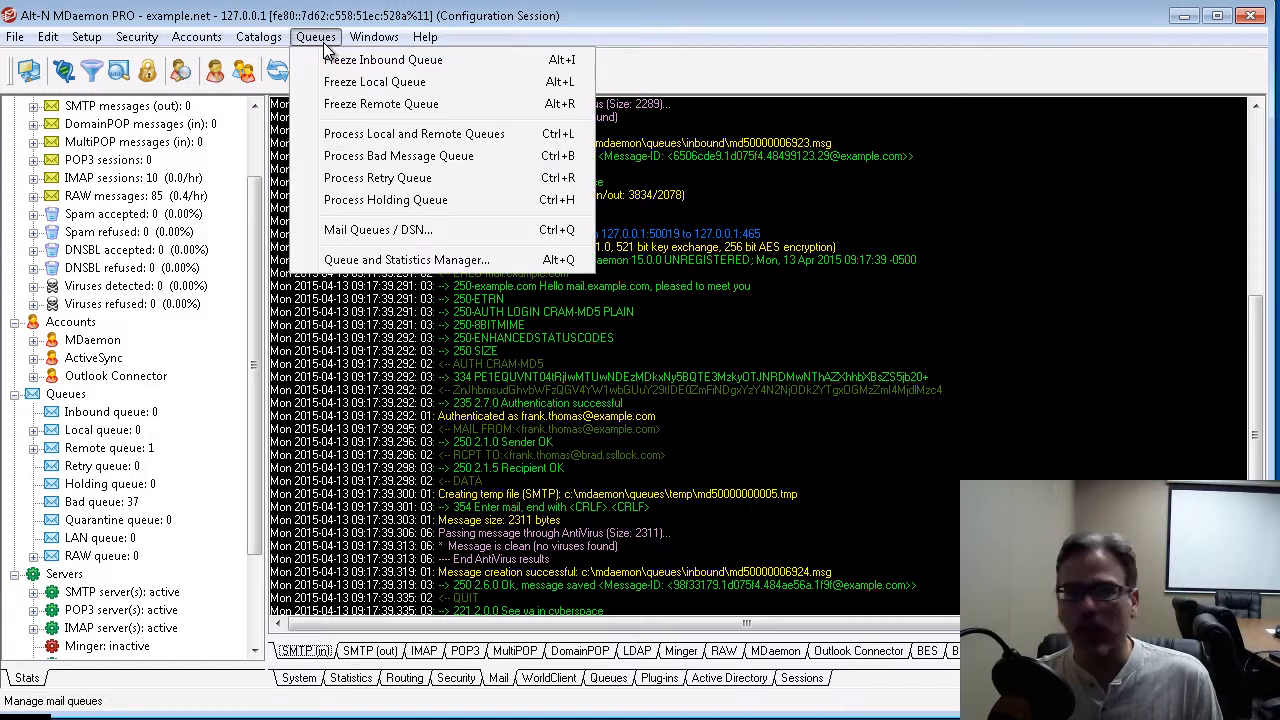
mouse_move(380, 104)
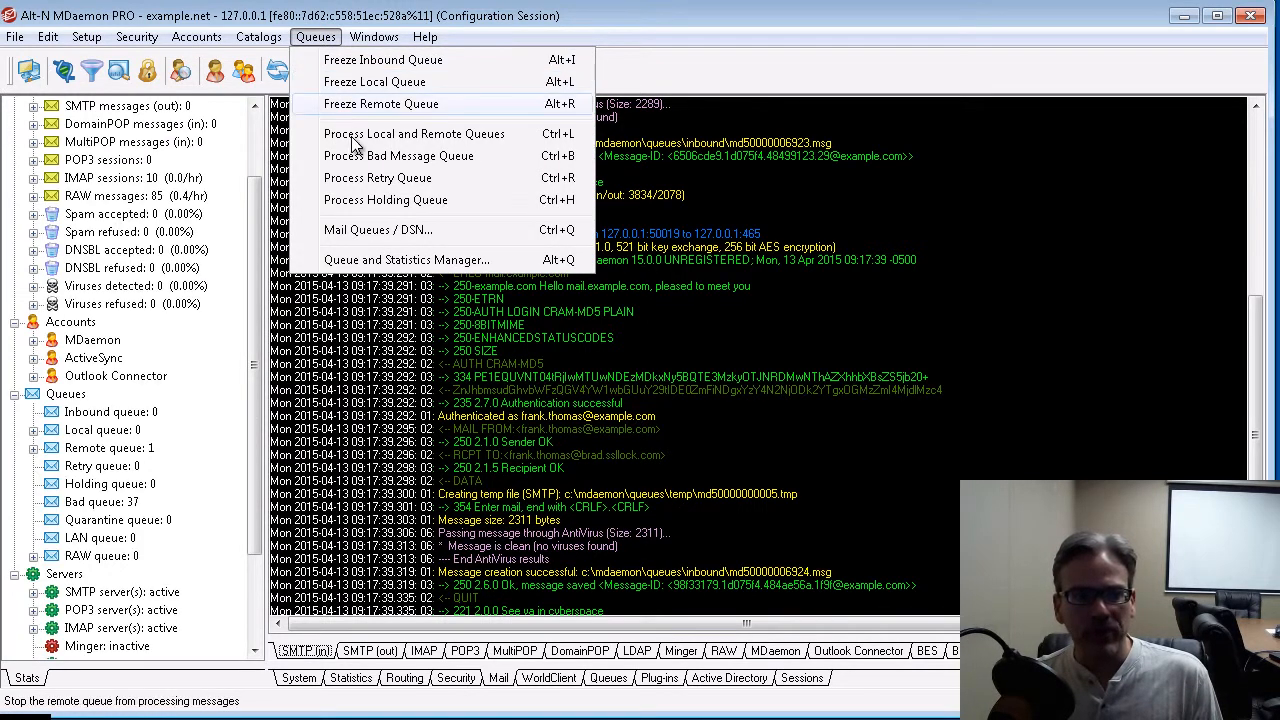
mouse_move(408, 260)
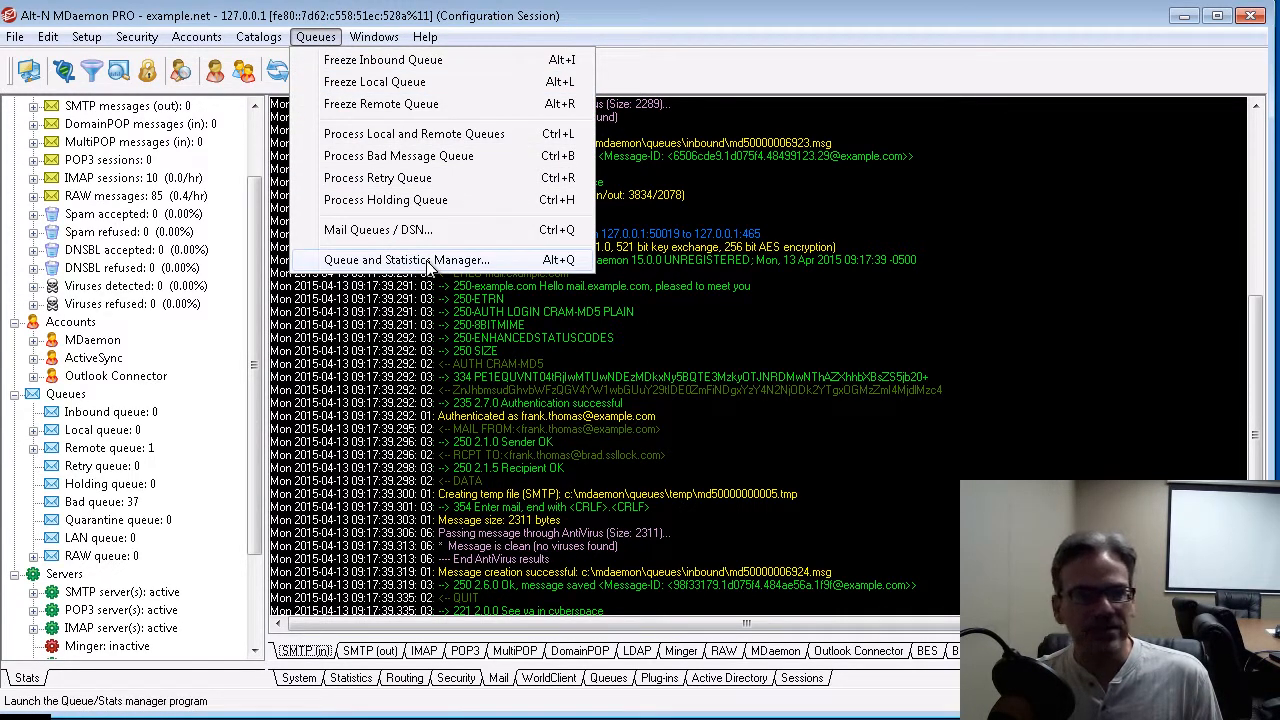
Launch the Queue/Stats Manager and review the Remote, Local, Holding and RAW queues.
click(404, 260)
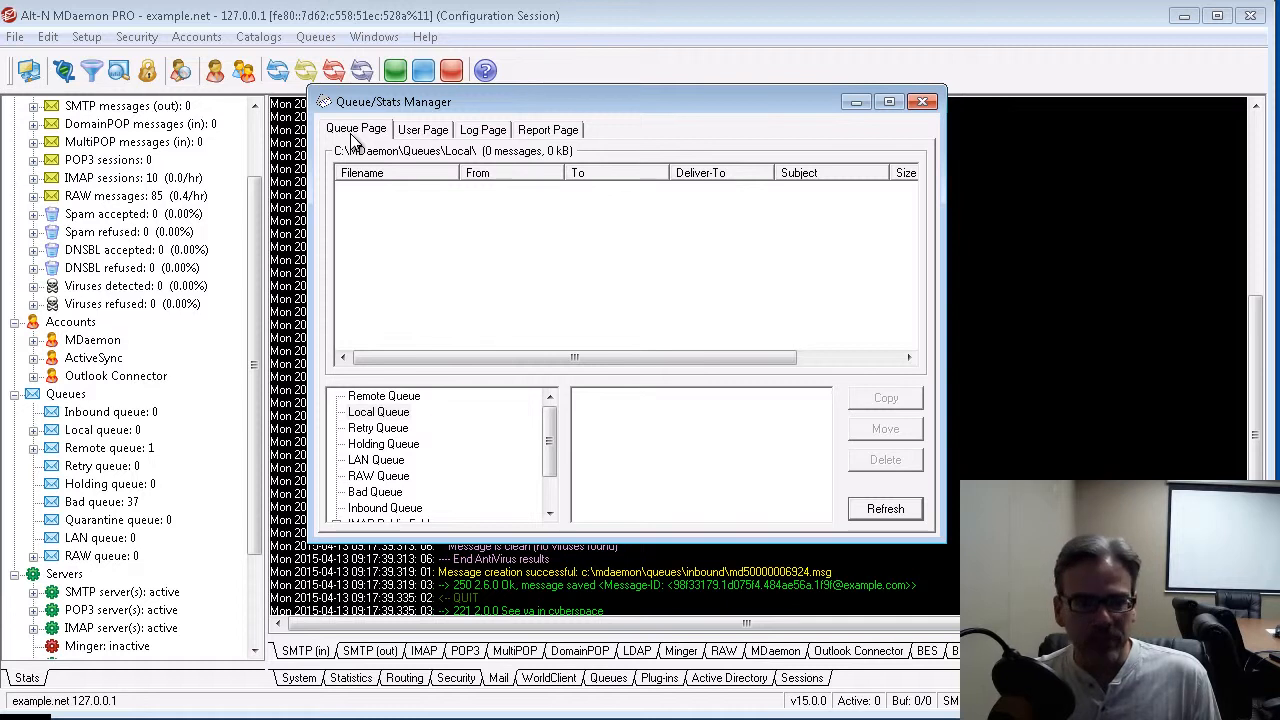
mouse_move(338, 204)
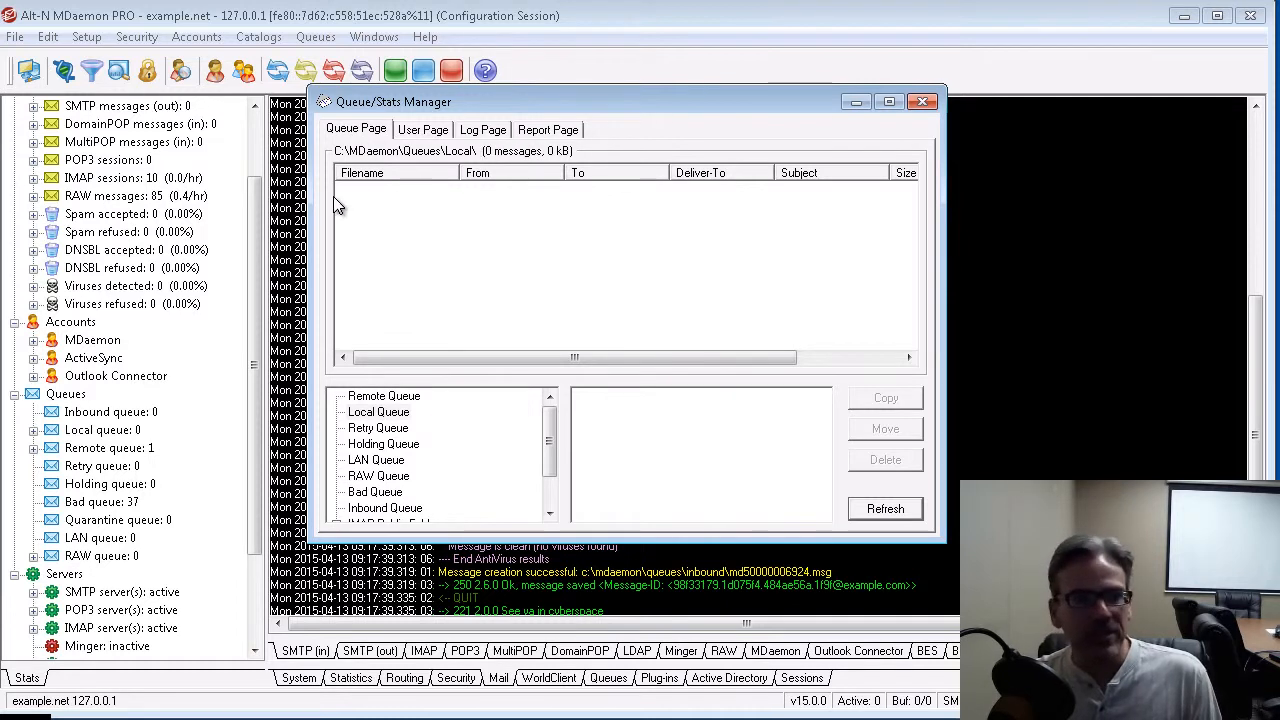
mouse_move(410, 412)
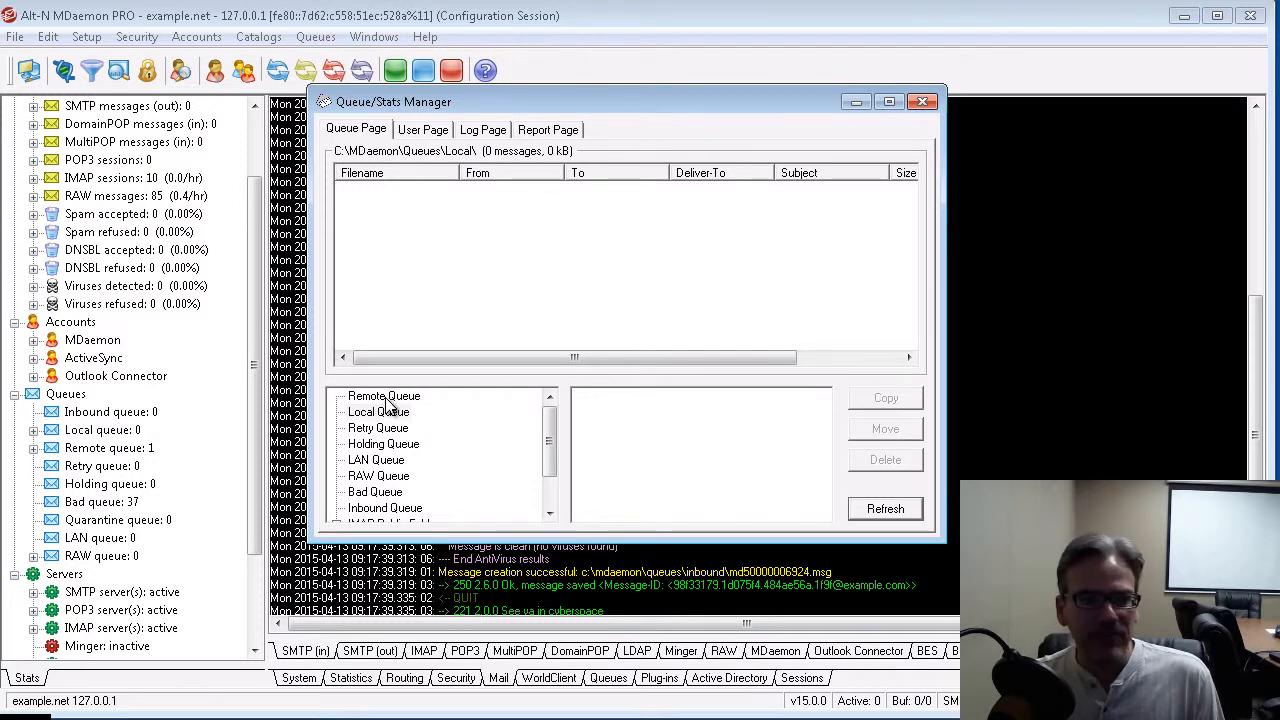
click(384, 396)
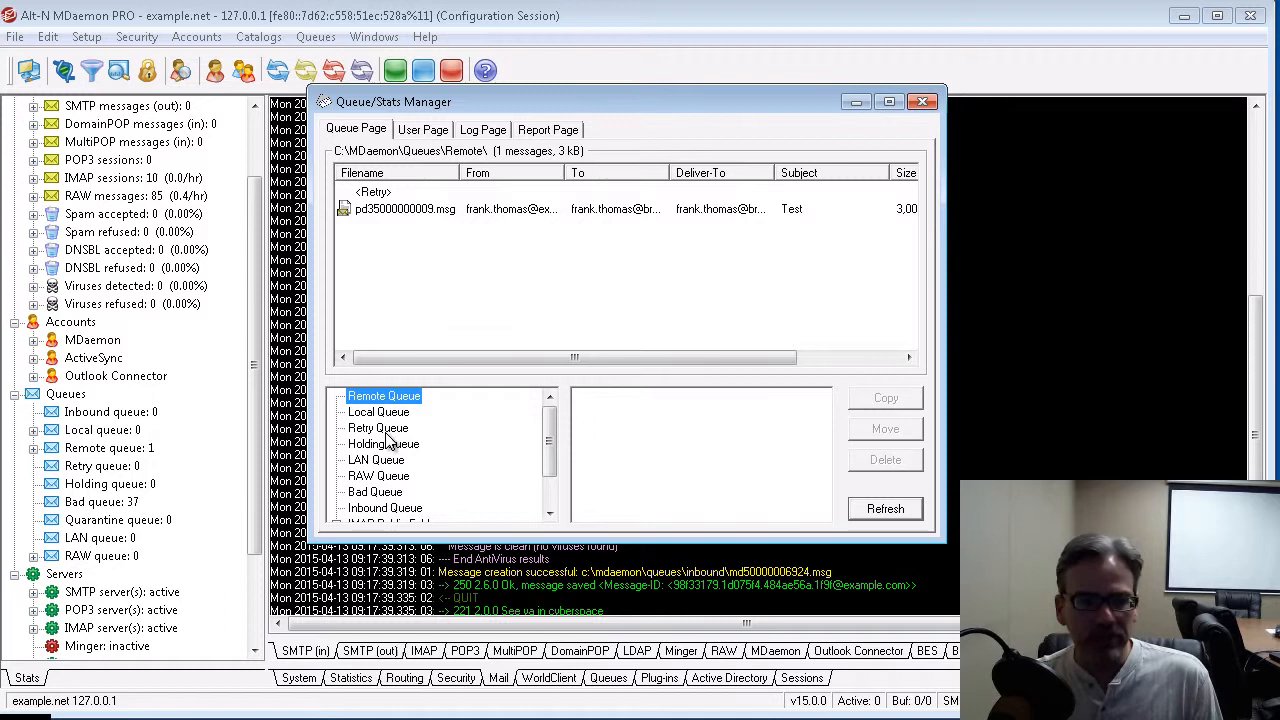
click(378, 412)
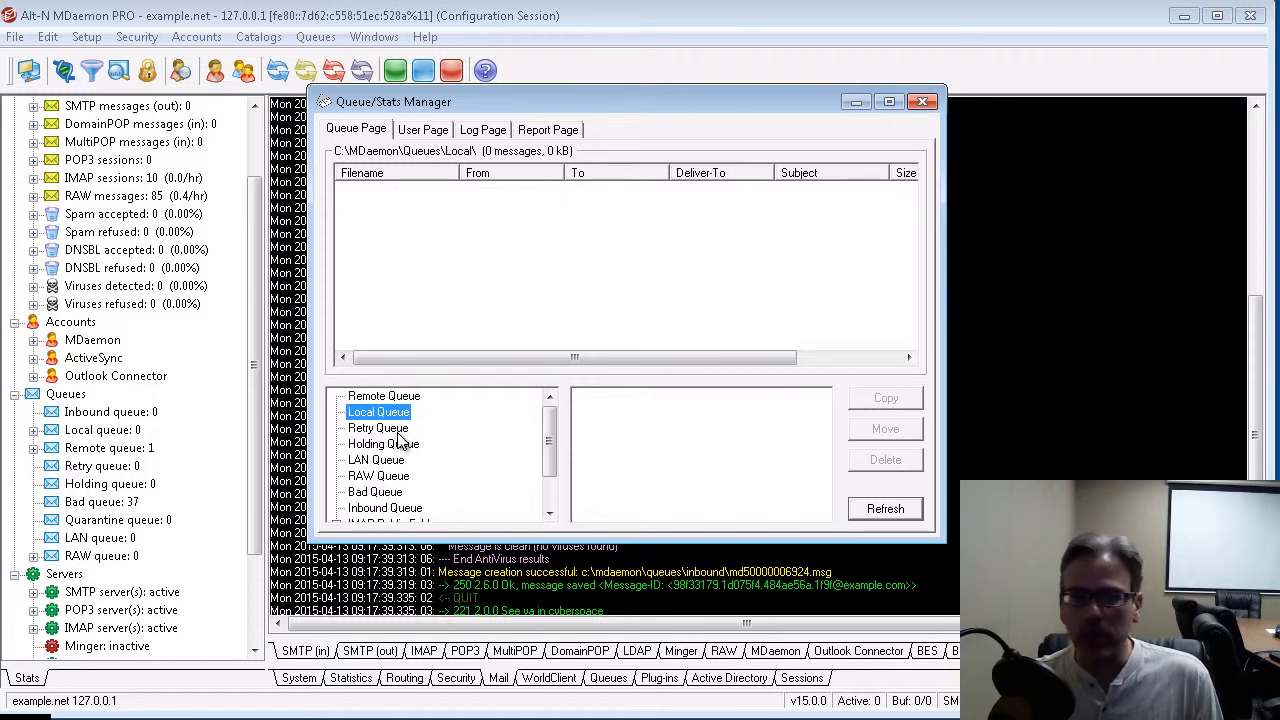
click(384, 444)
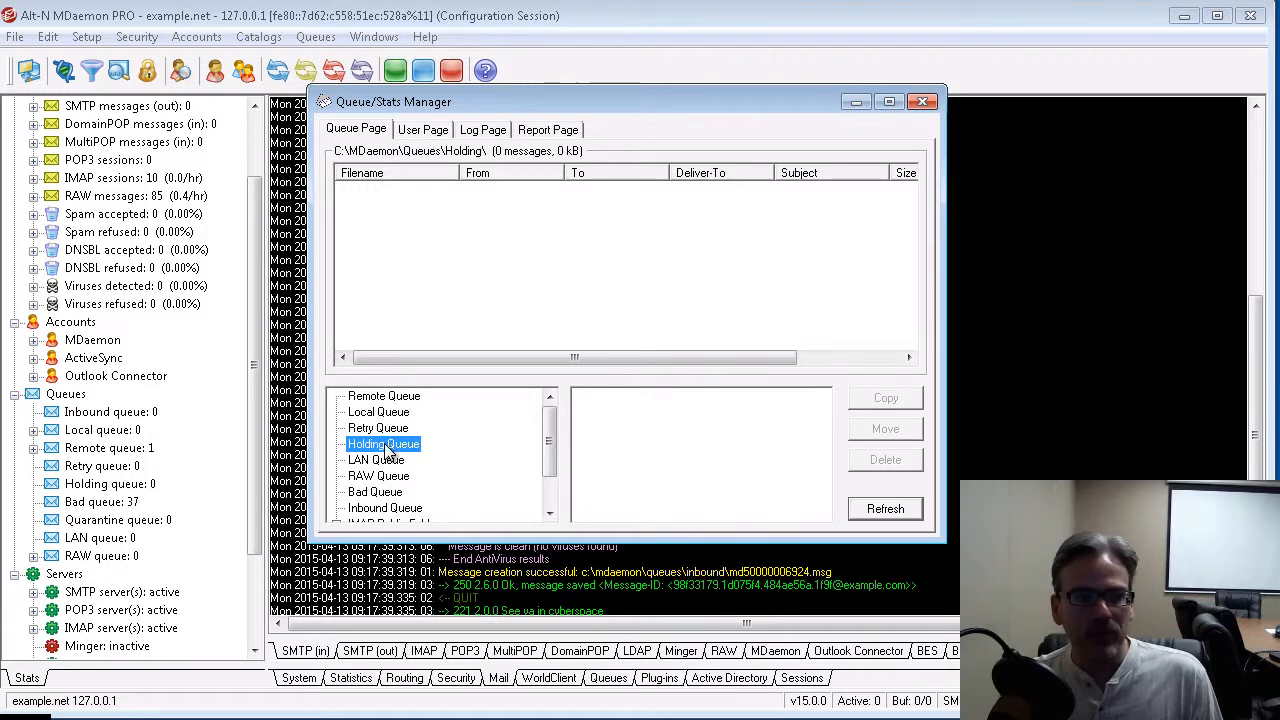
click(378, 476)
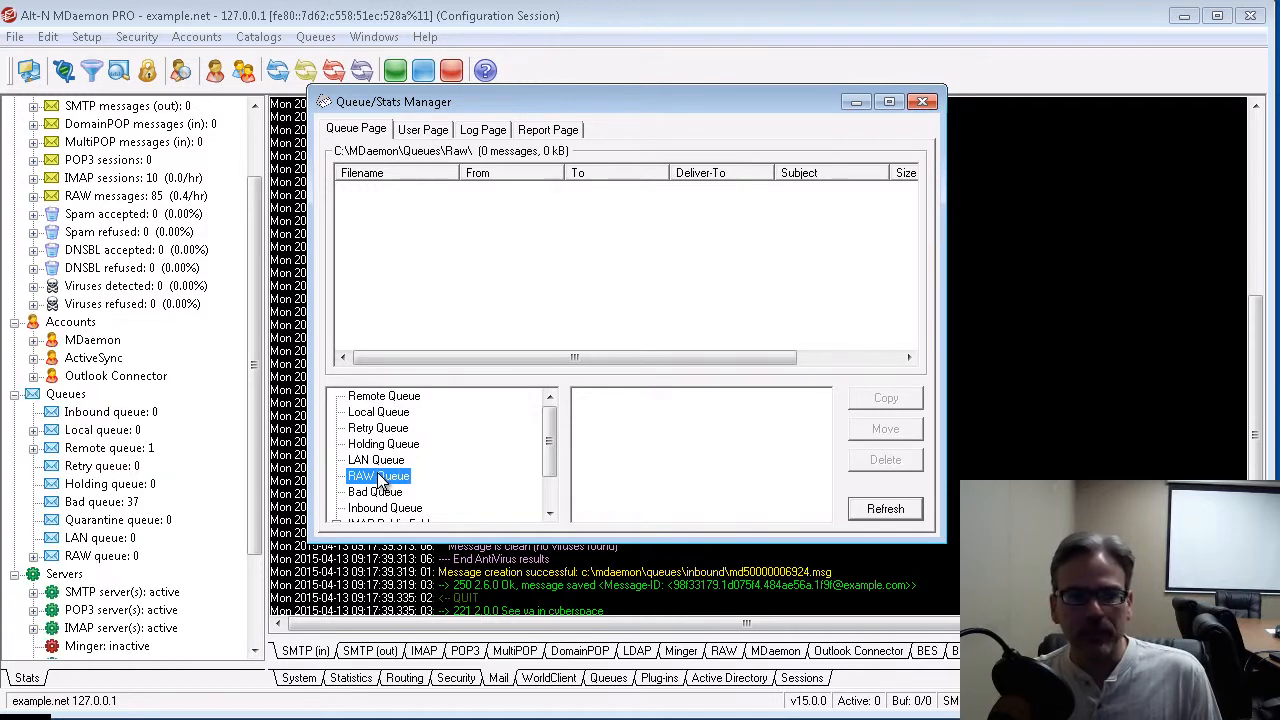
mouse_move(670, 206)
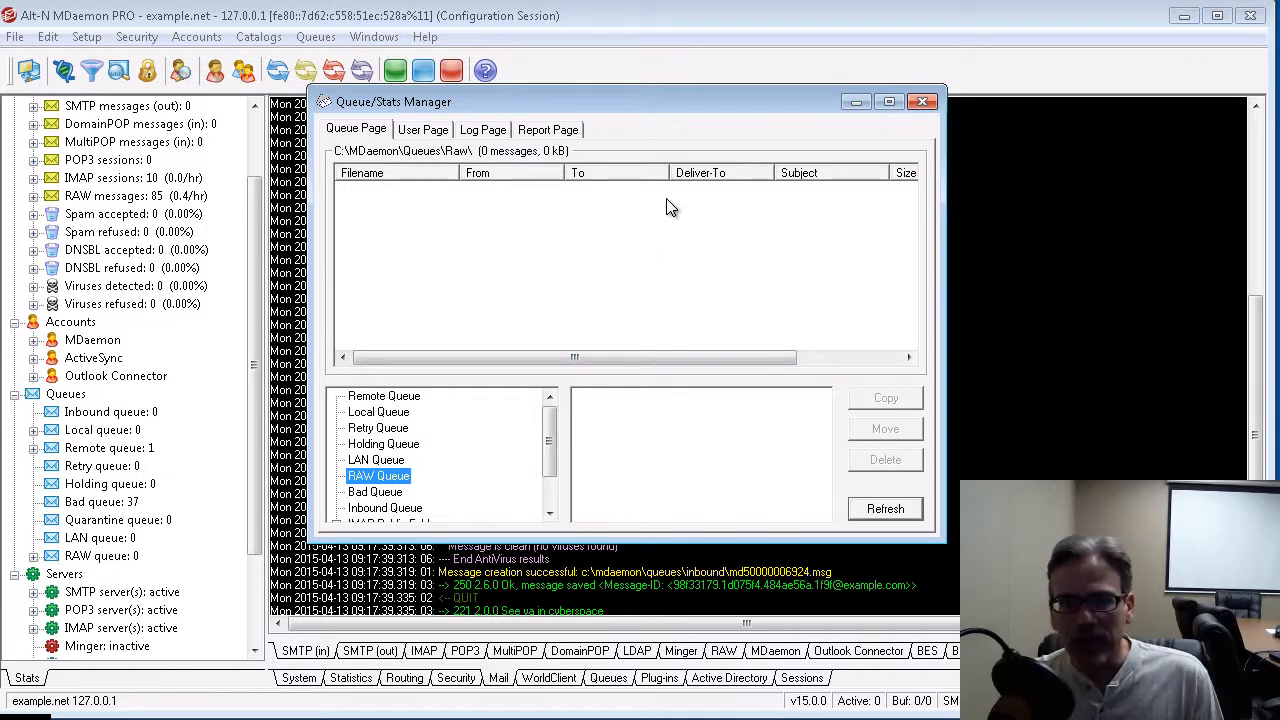
mouse_move(408, 444)
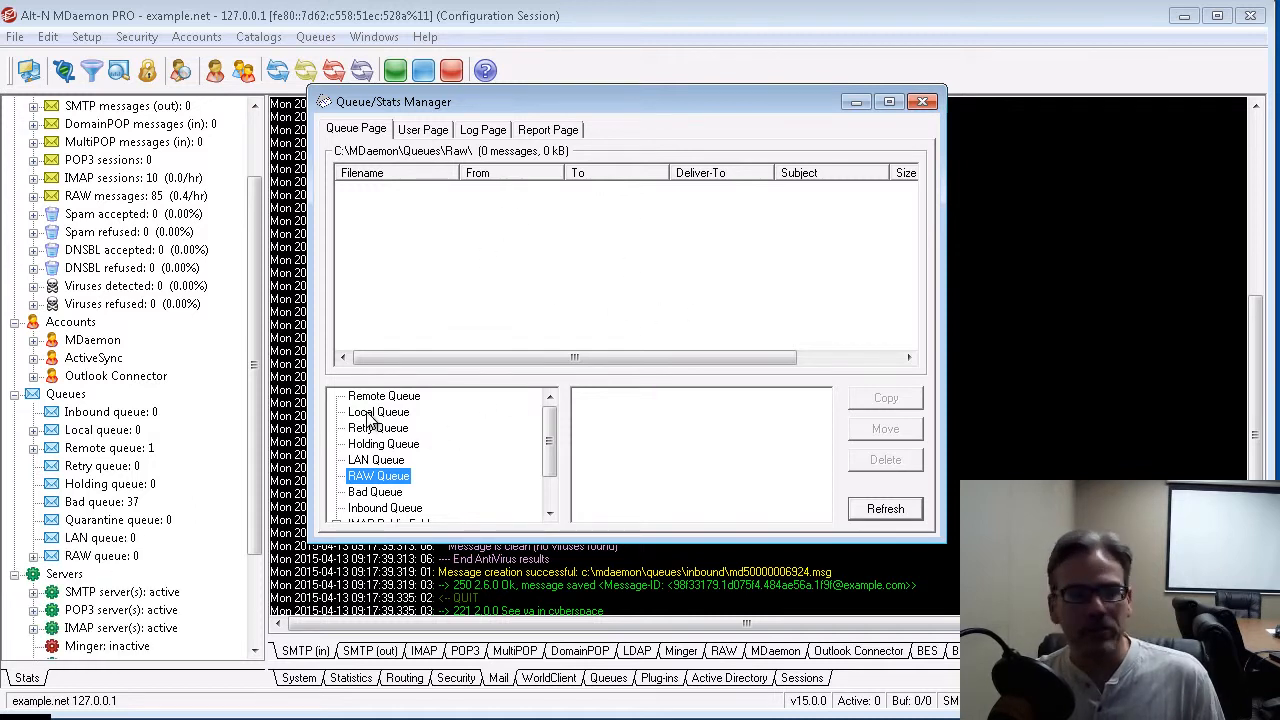
mouse_move(390, 412)
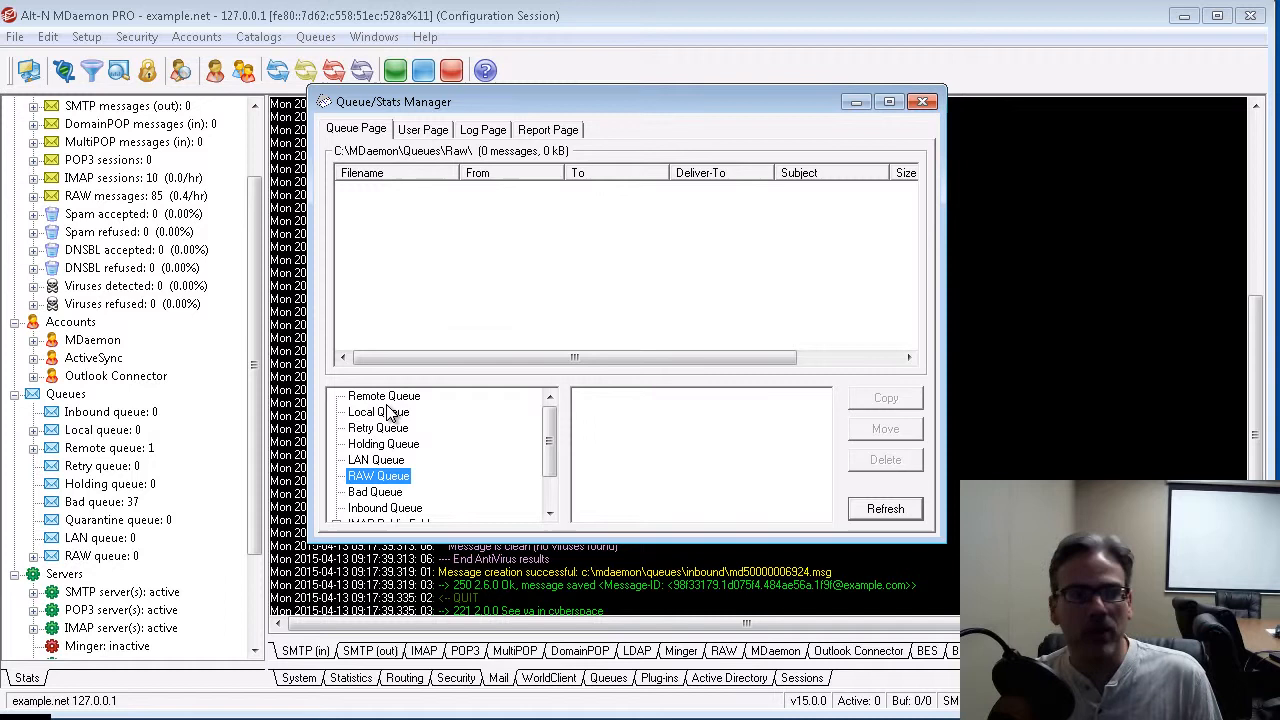
click(384, 396)
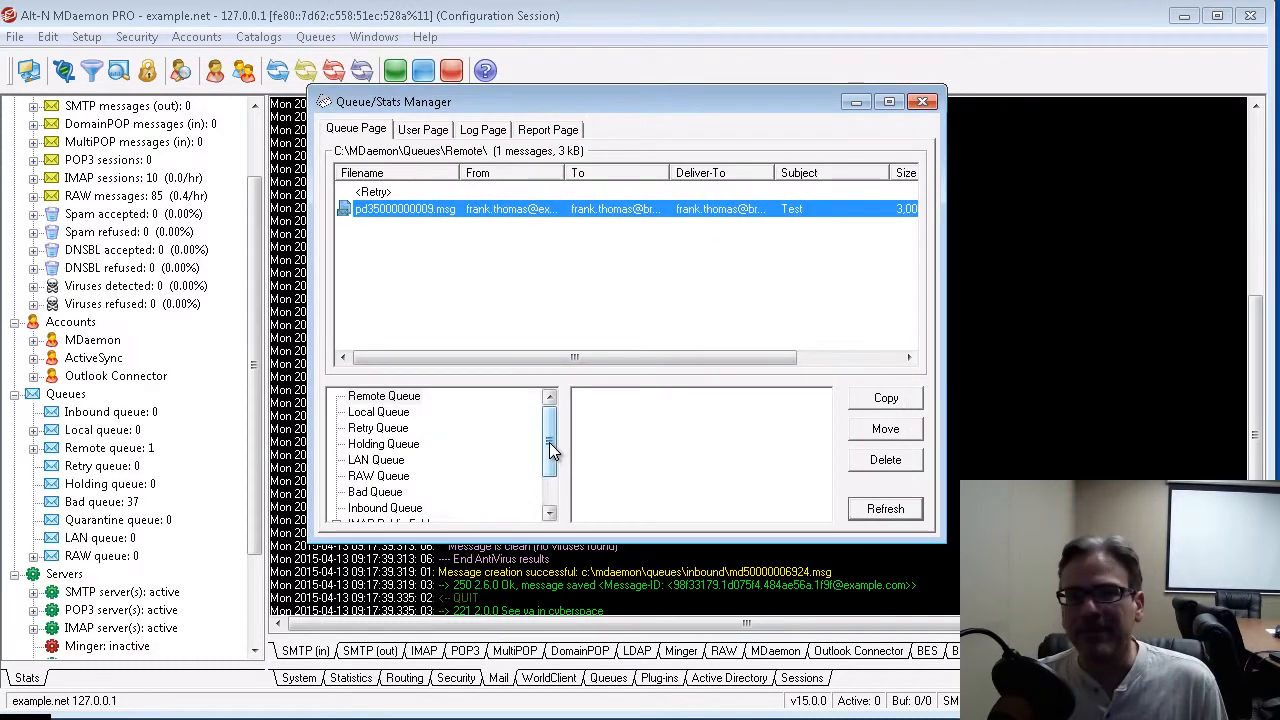
Show the 37 messages in the Bad queue and select the second one.
scroll(down, 3)
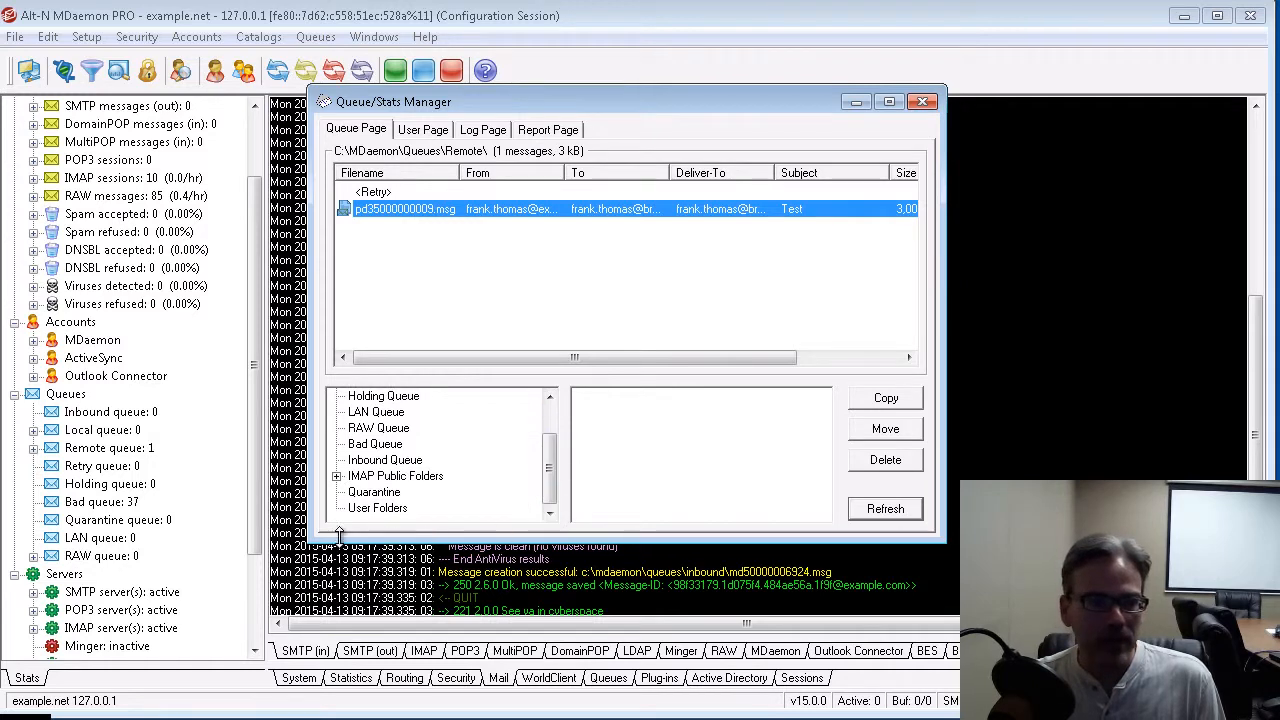
click(376, 444)
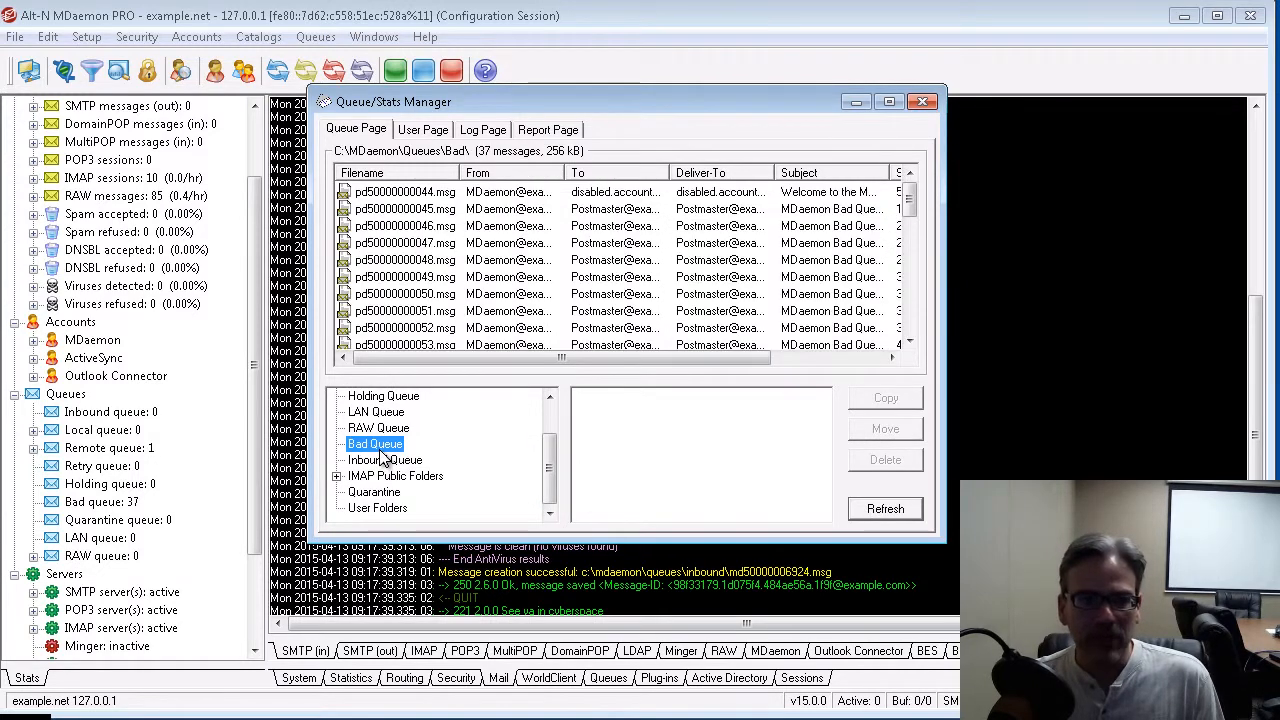
click(404, 208)
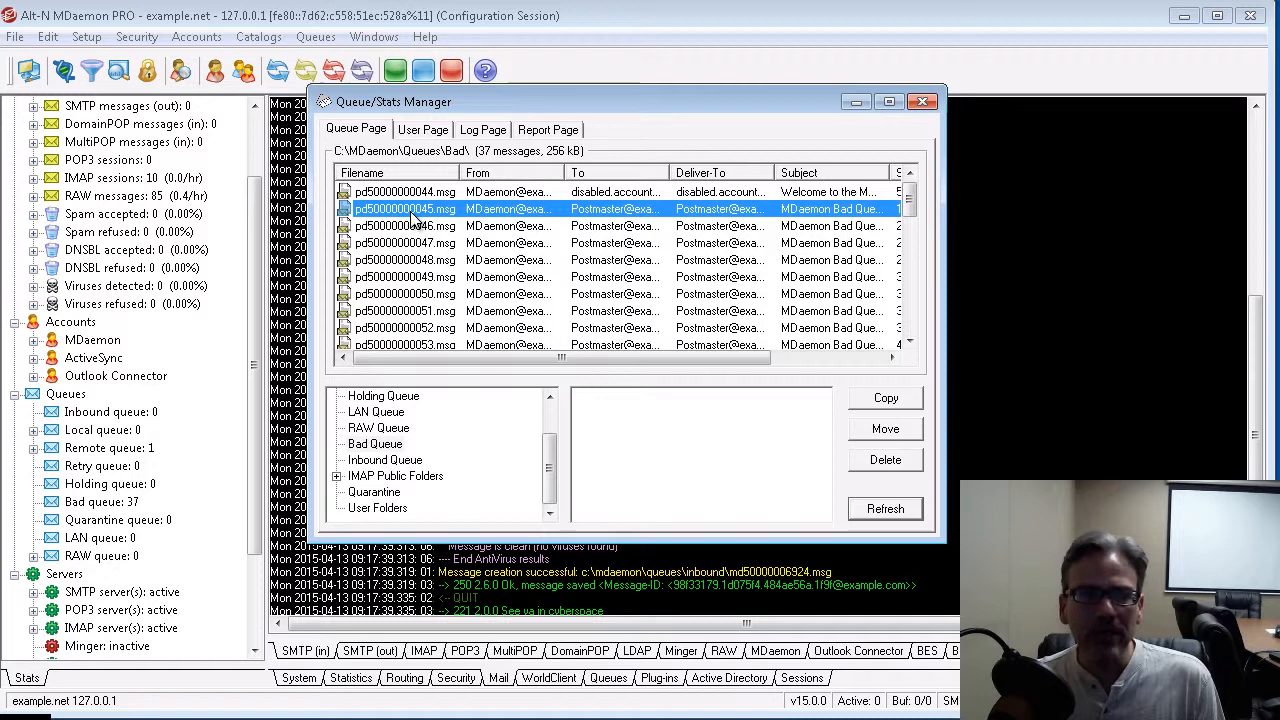
double_click(406, 208)
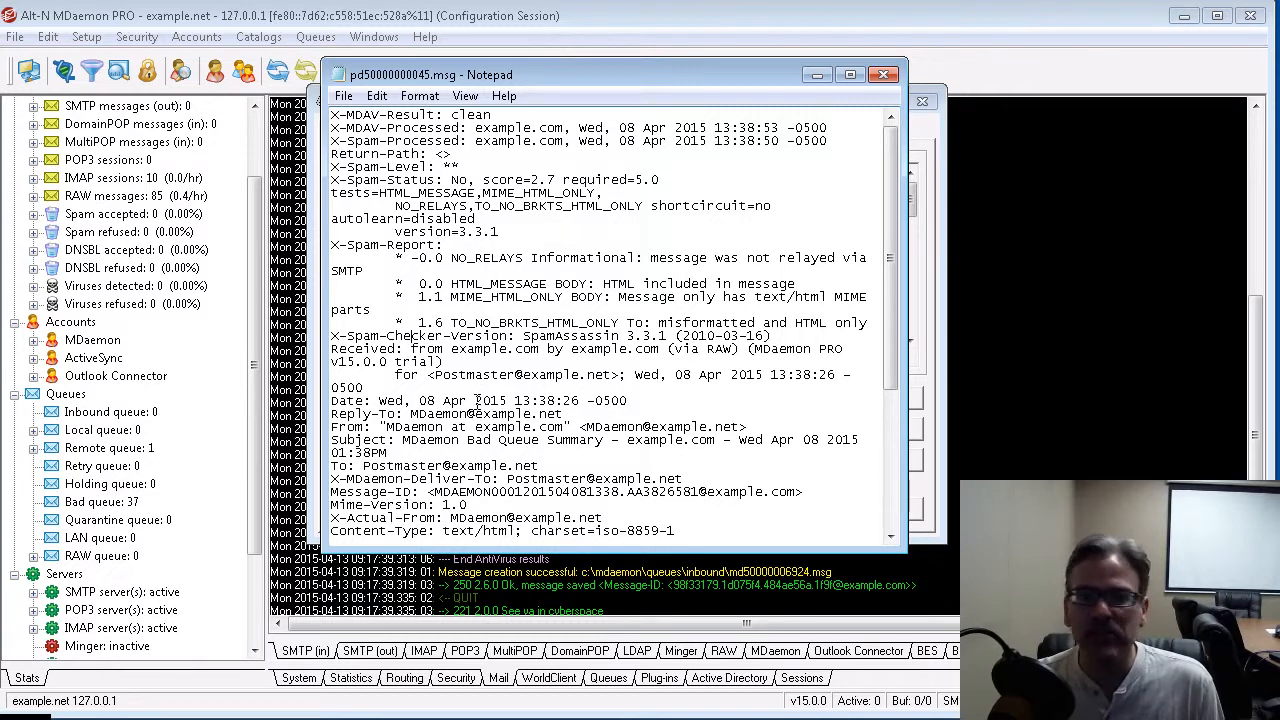
scroll(down, 3)
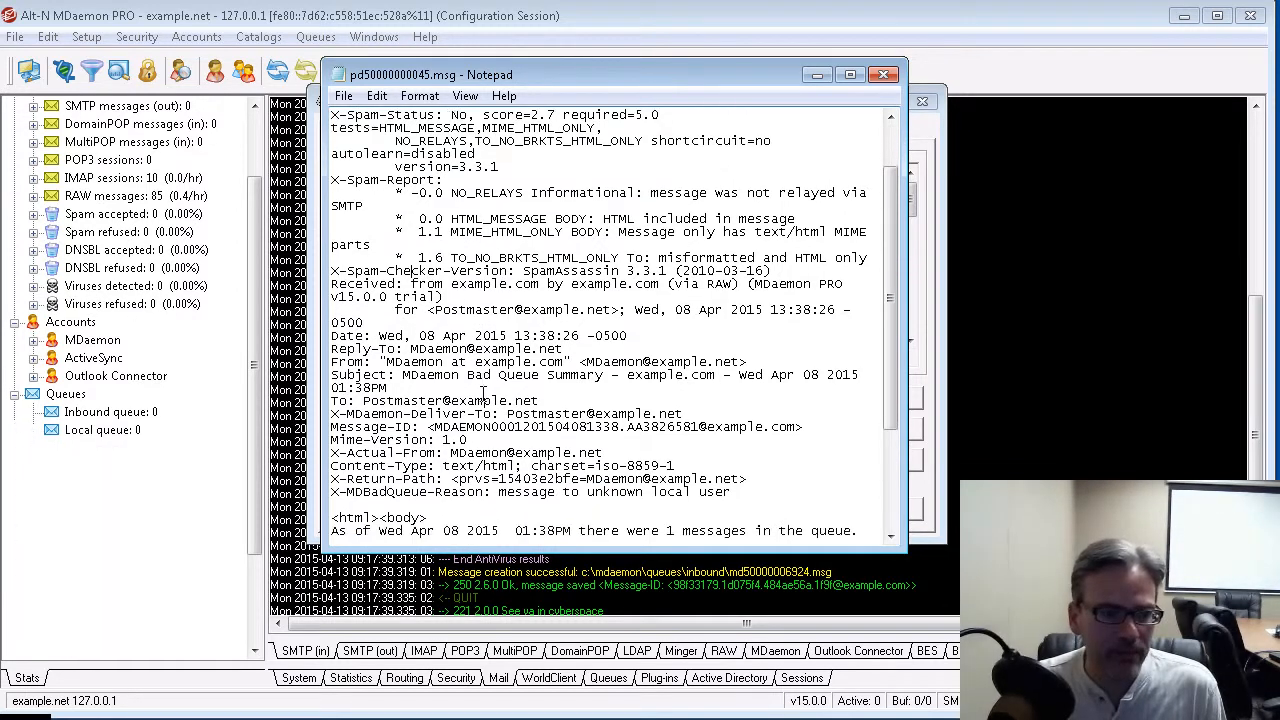
scroll(down, 3)
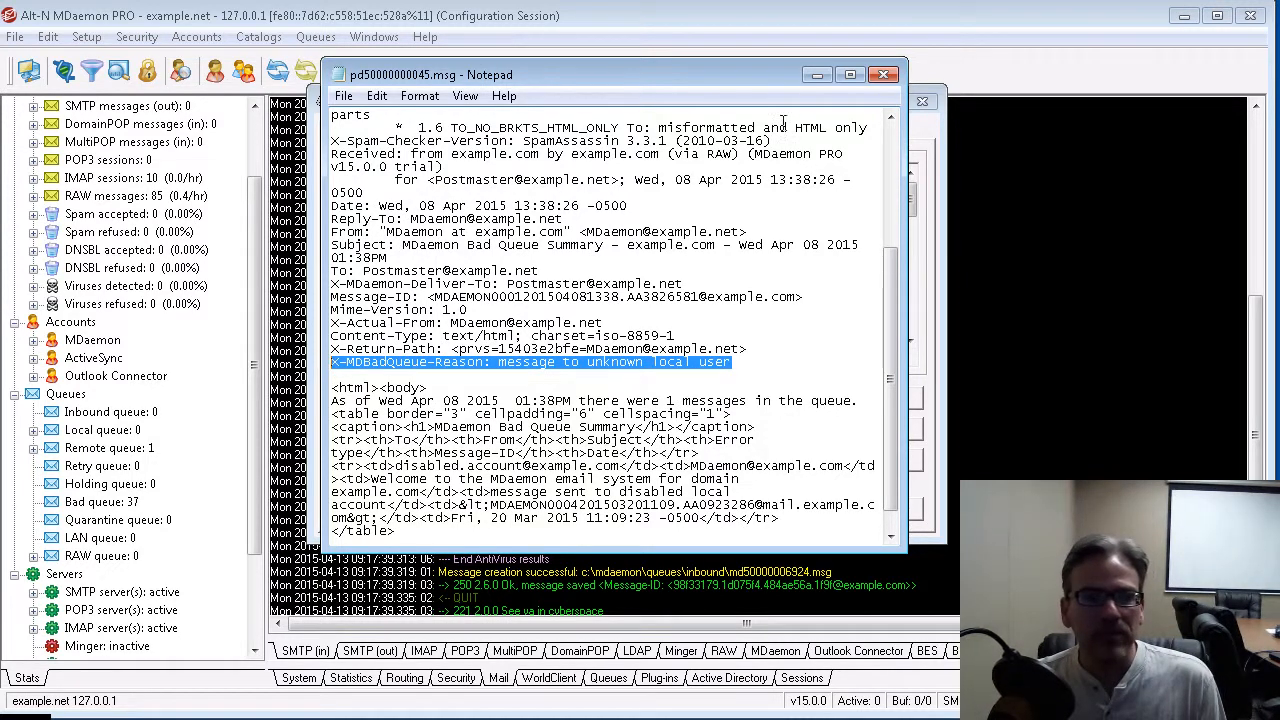
click(882, 74)
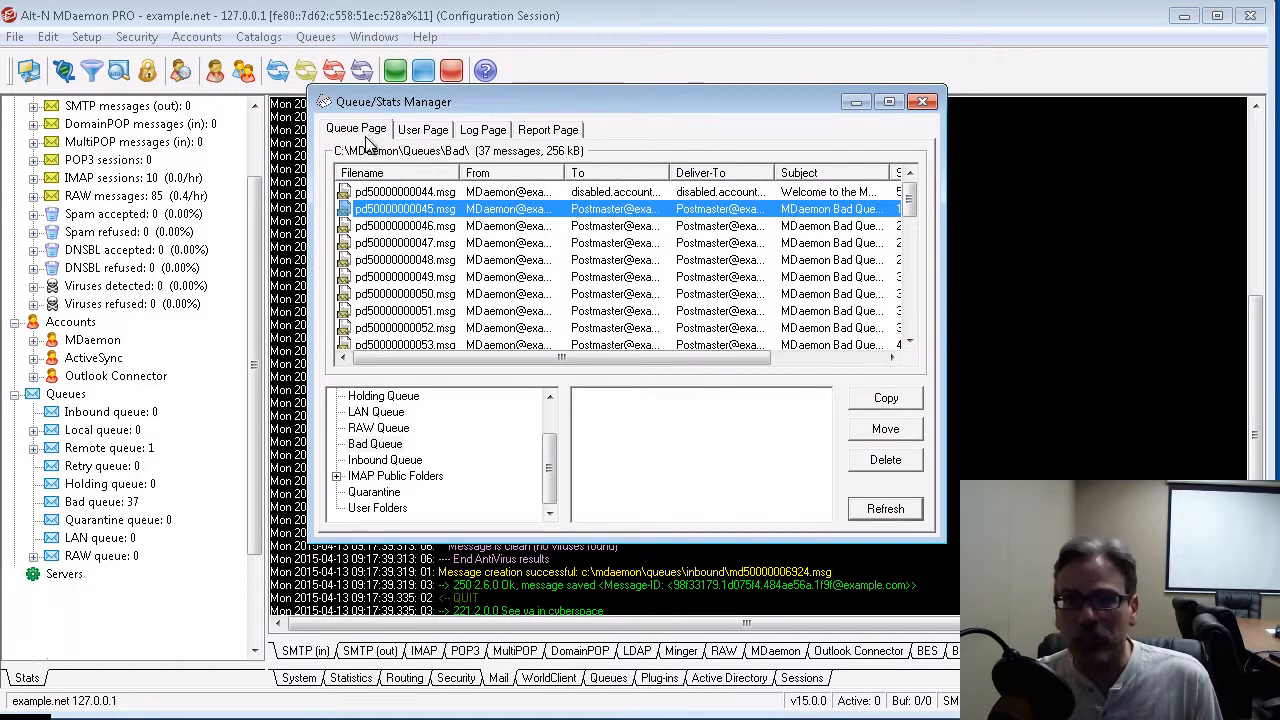
Expand IMAP Public Folders to list each domain's public folders, Mail Archive and Tickets.
click(16, 572)
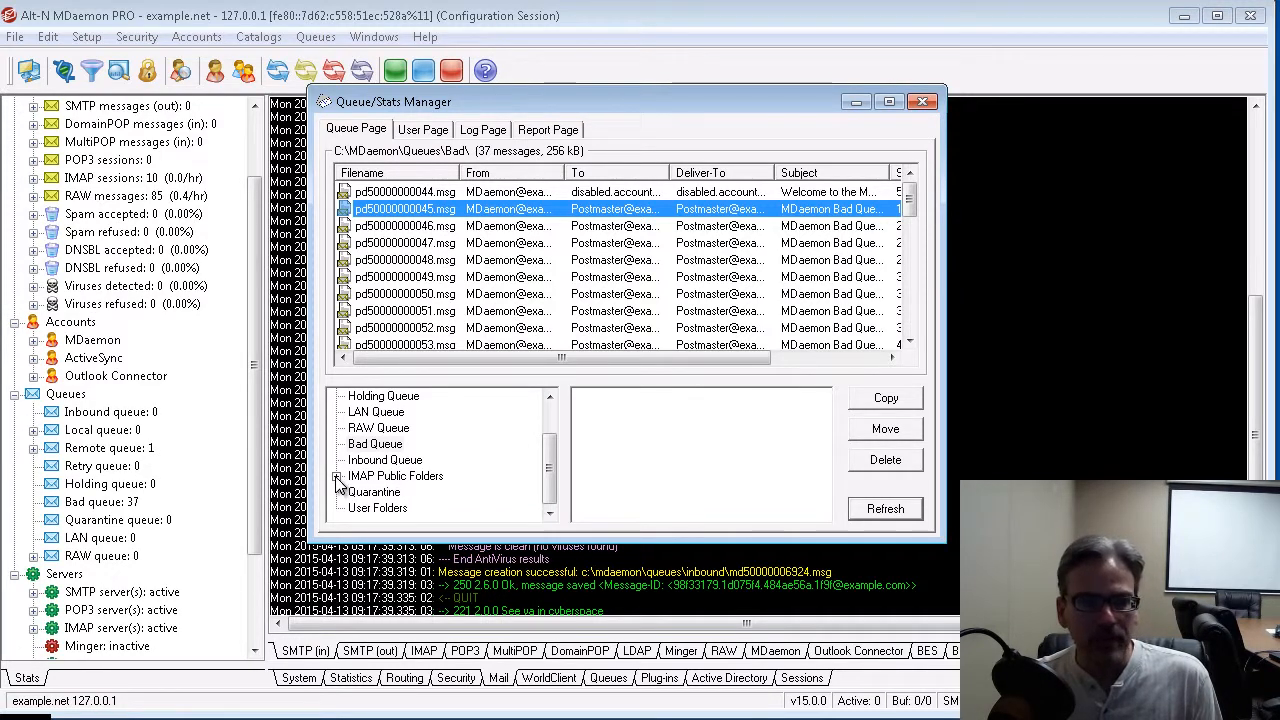
click(338, 476)
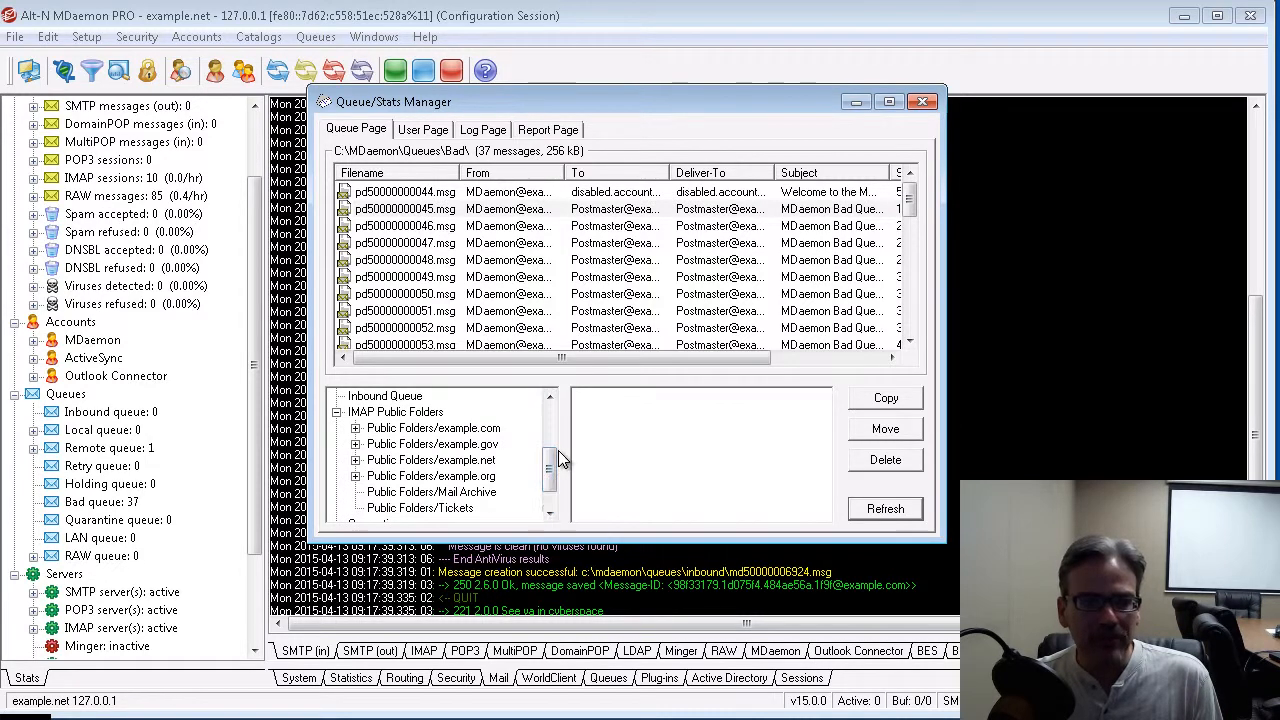
scroll(down, 3)
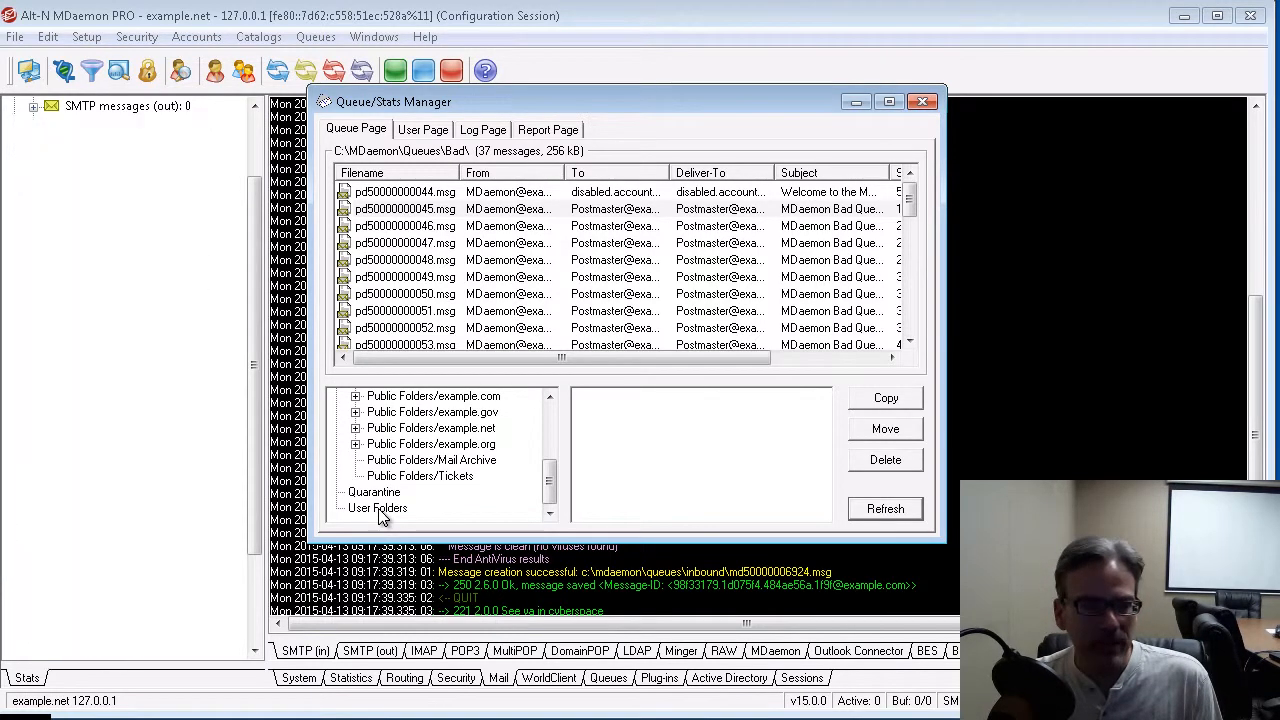
click(376, 508)
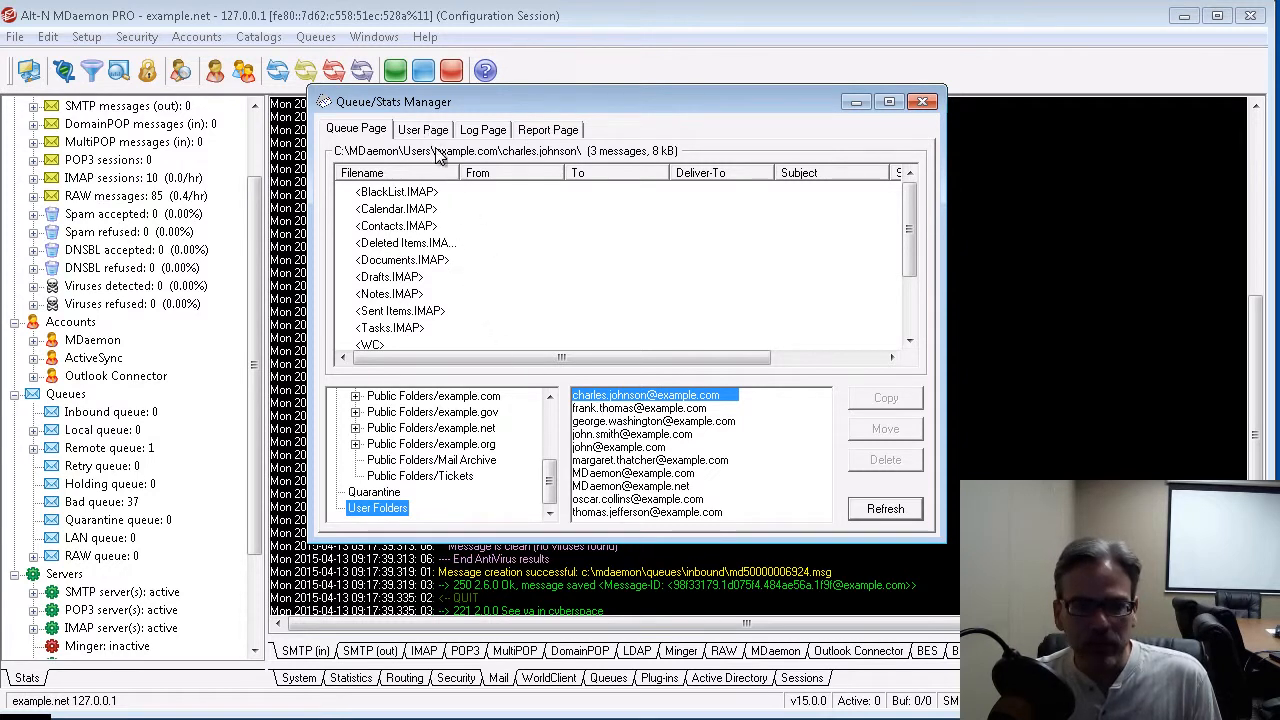
click(638, 408)
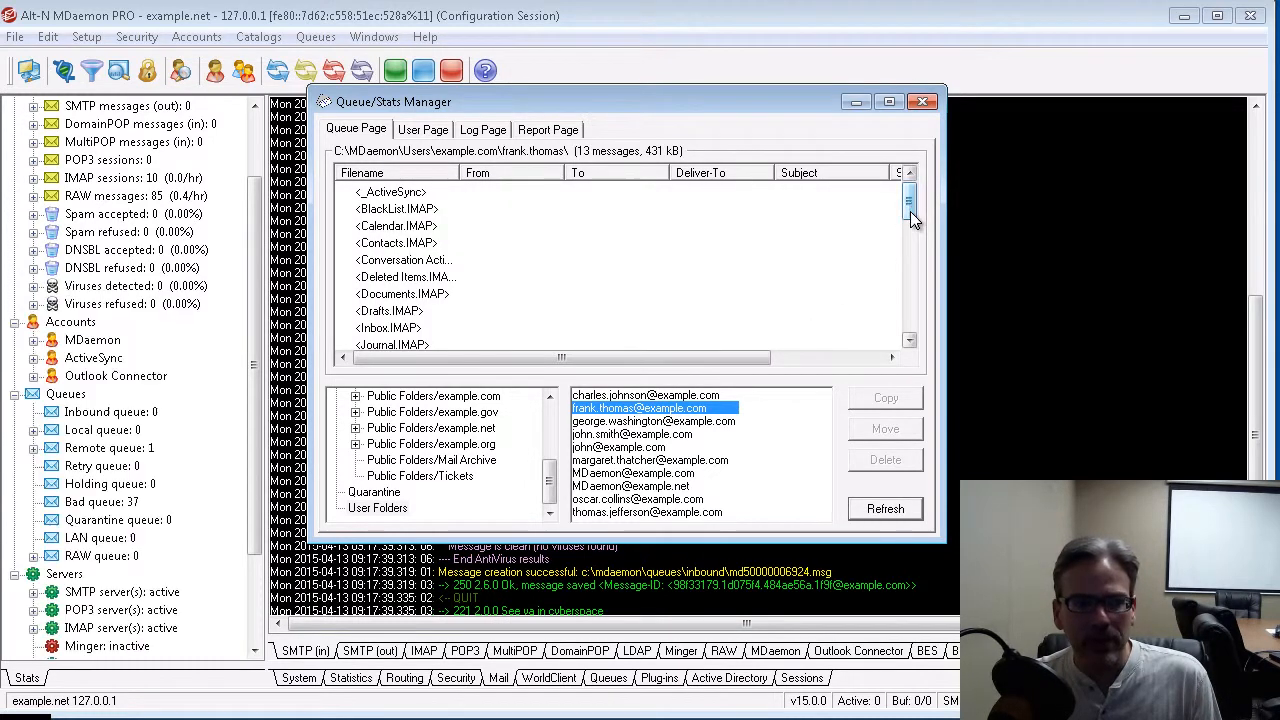
scroll(down, 3)
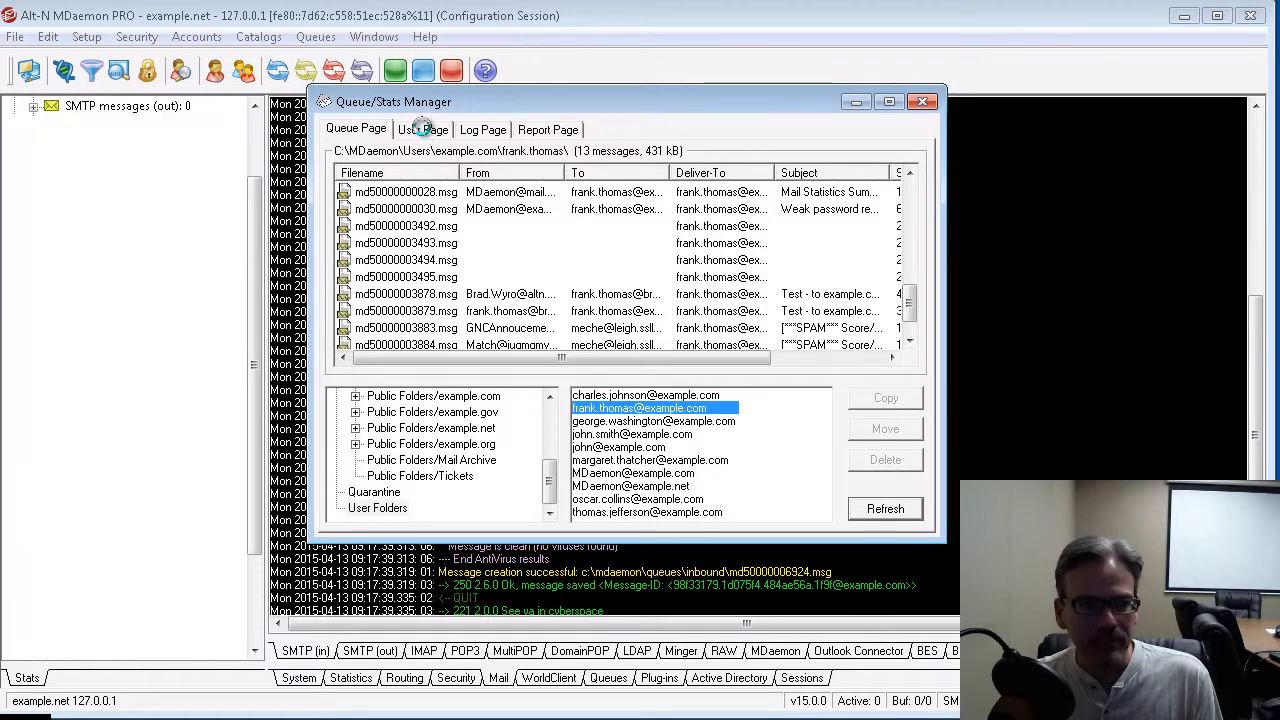
click(422, 128)
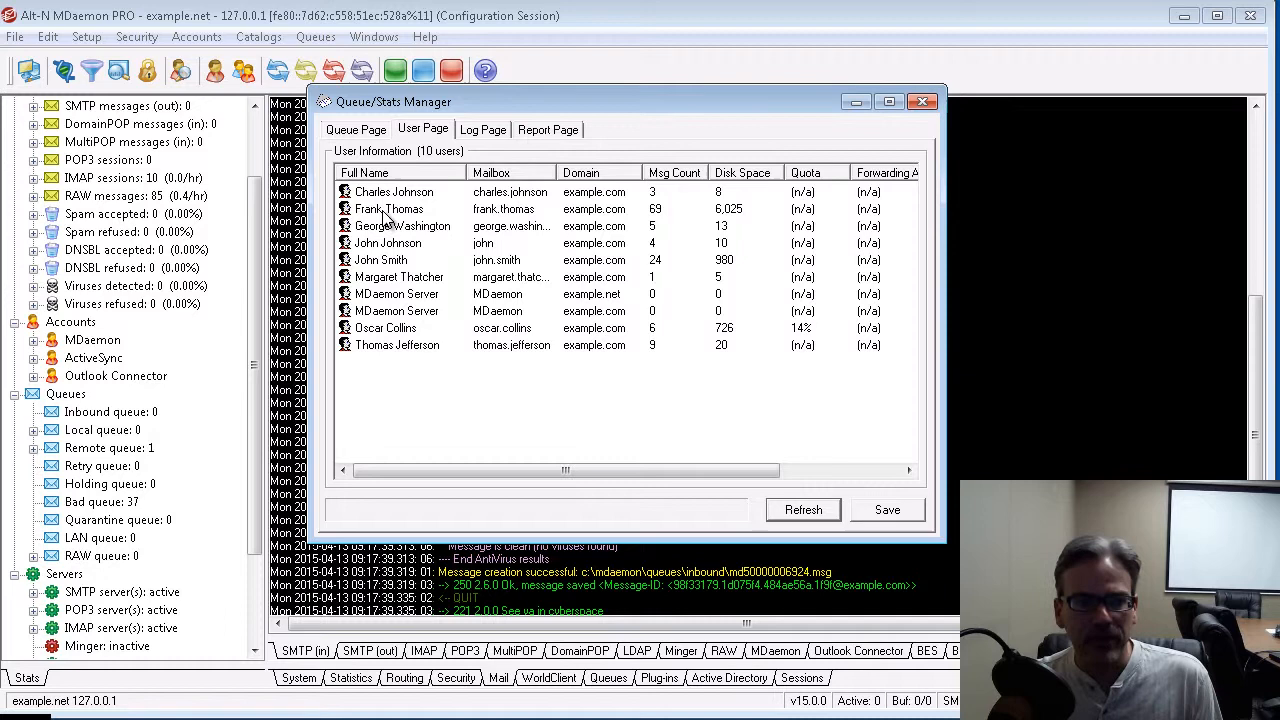
click(356, 128)
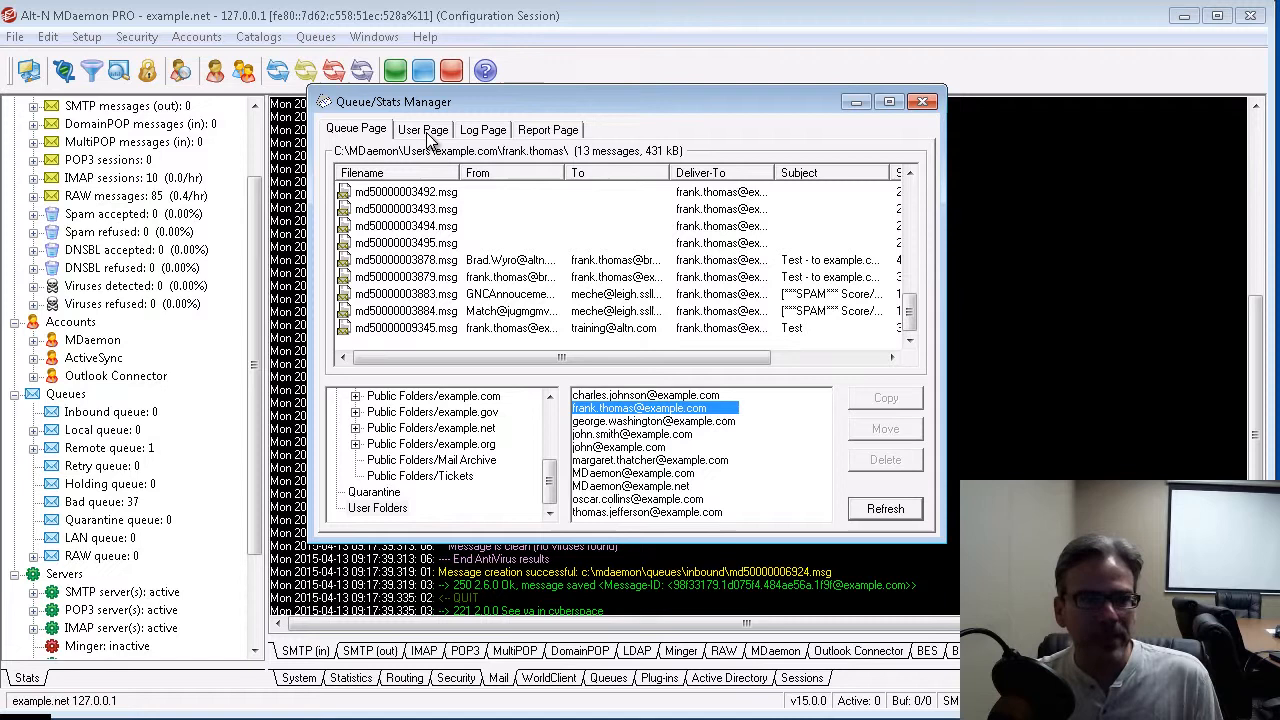
Sort the user table by Last Access, then alphabetically by Full Name.
click(424, 128)
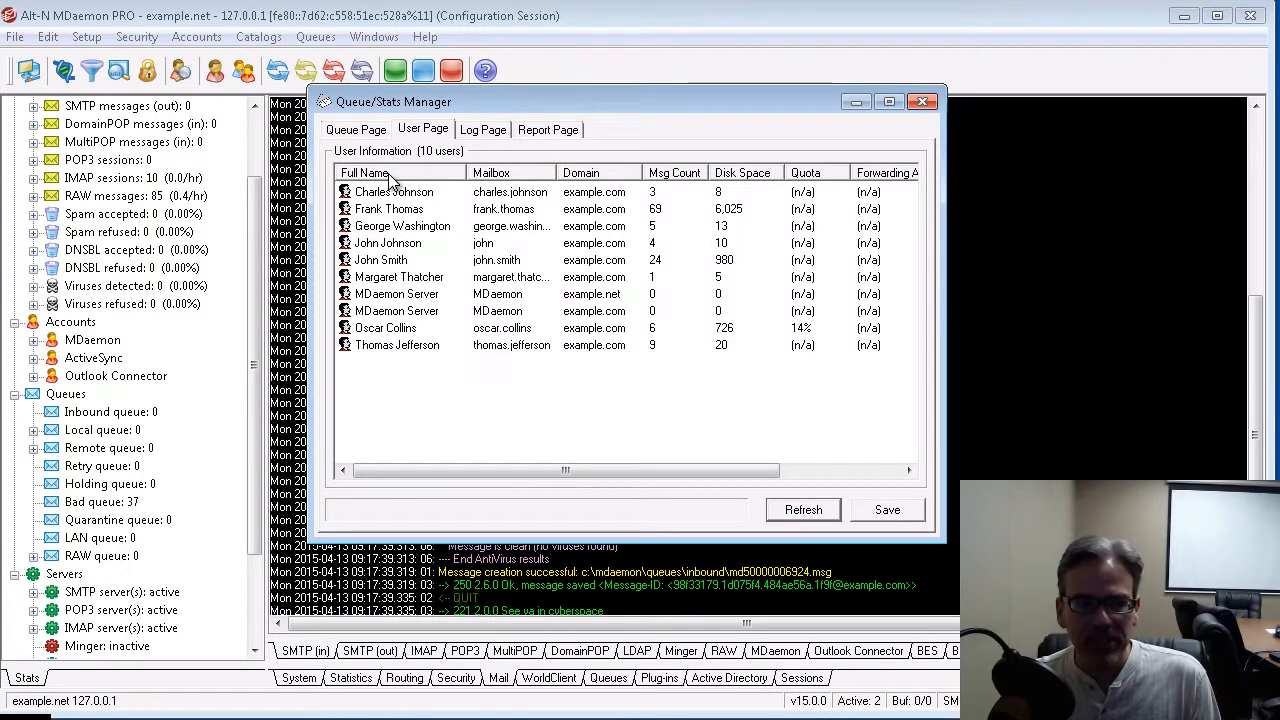
mouse_move(616, 222)
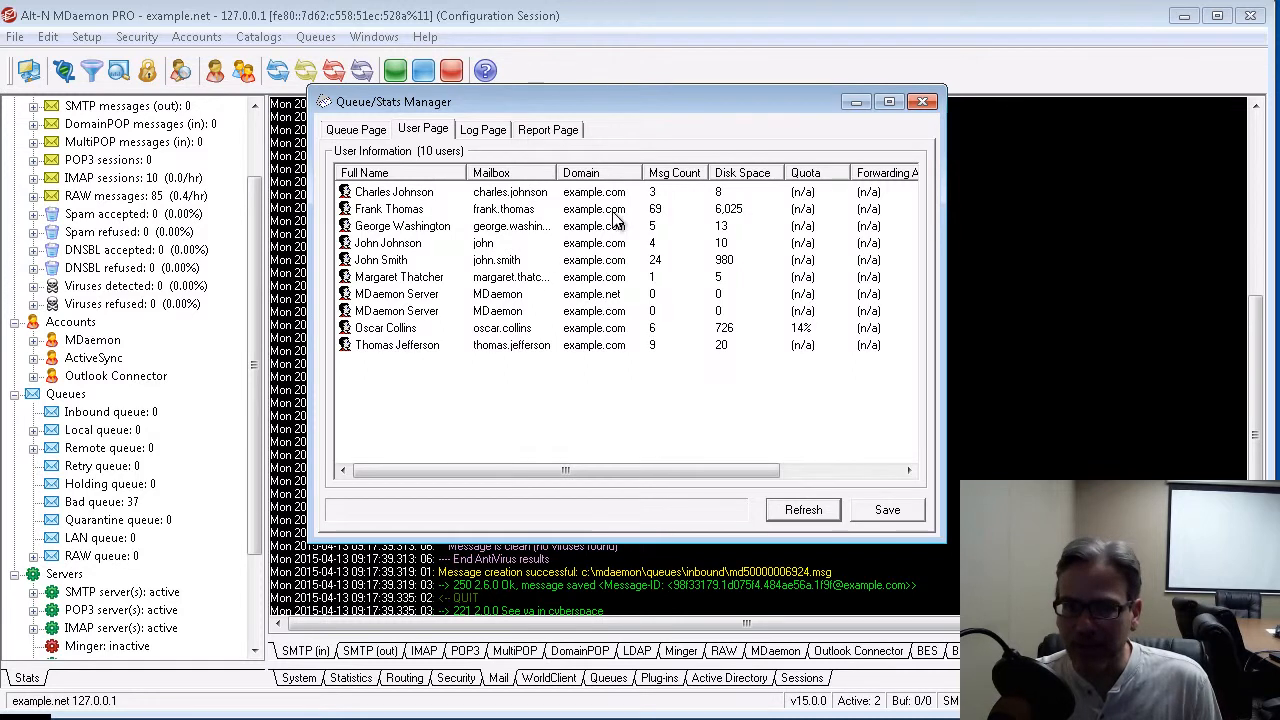
mouse_move(680, 198)
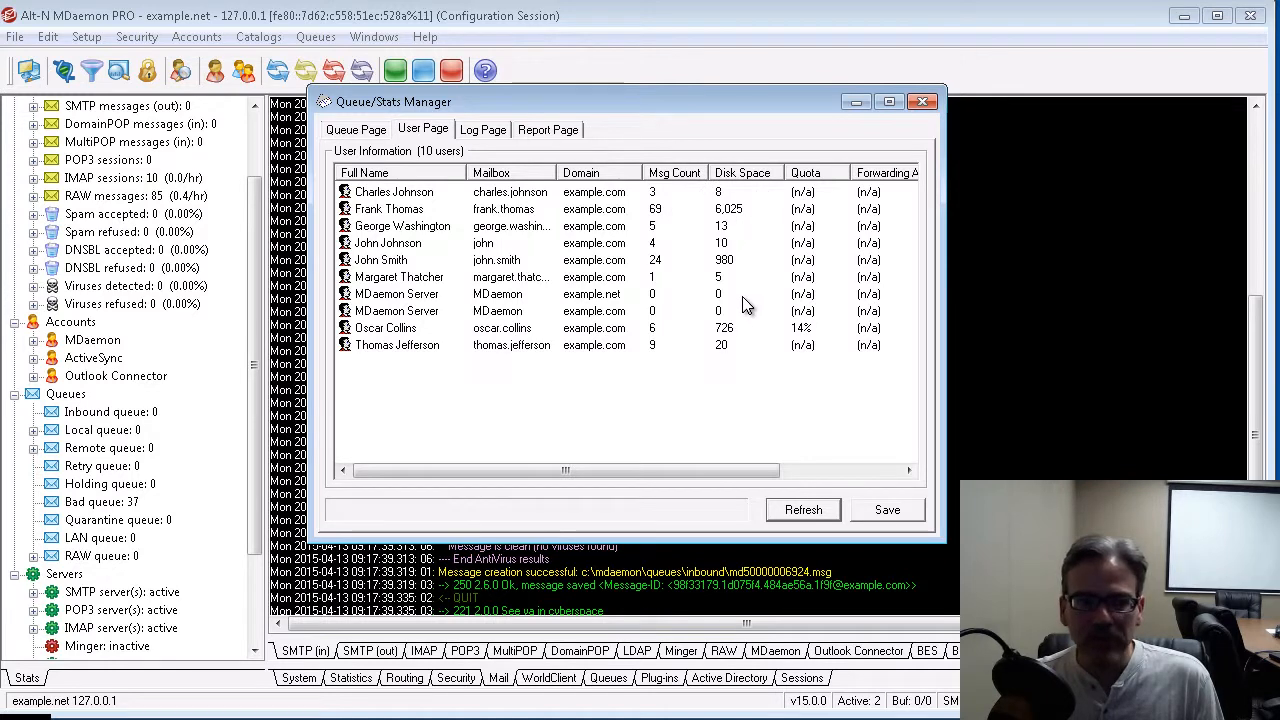
mouse_move(816, 360)
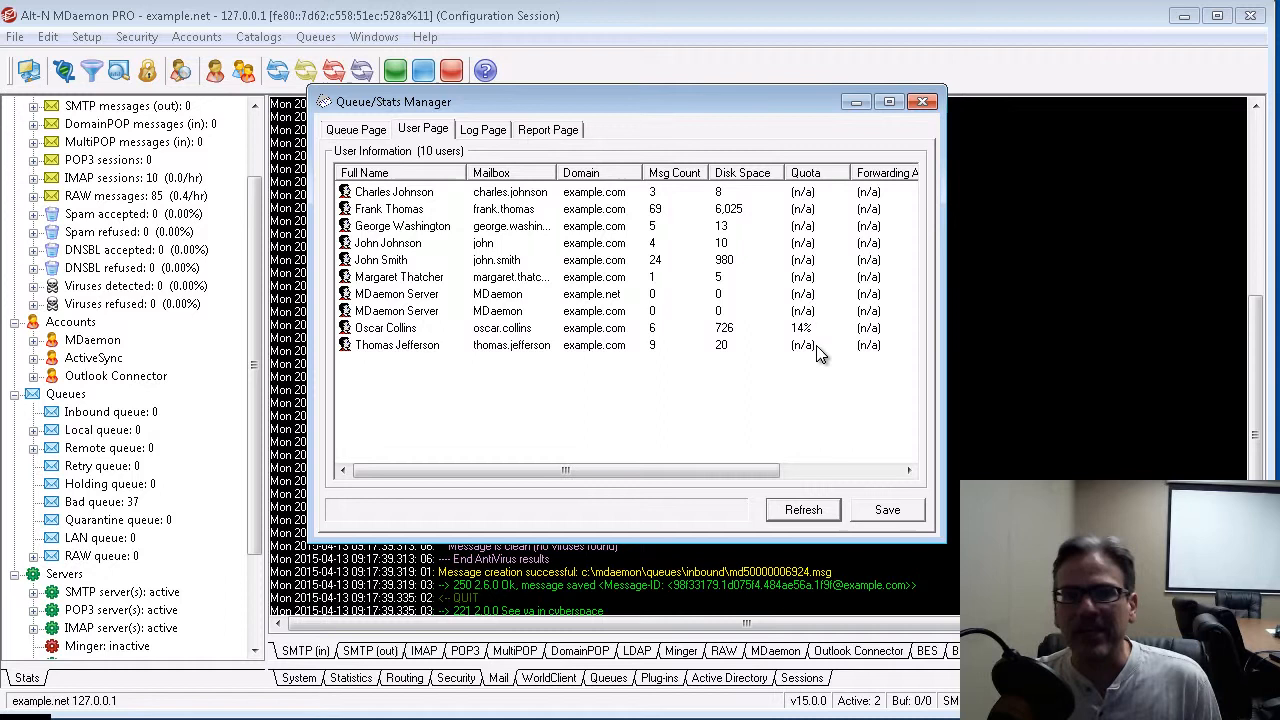
mouse_move(810, 336)
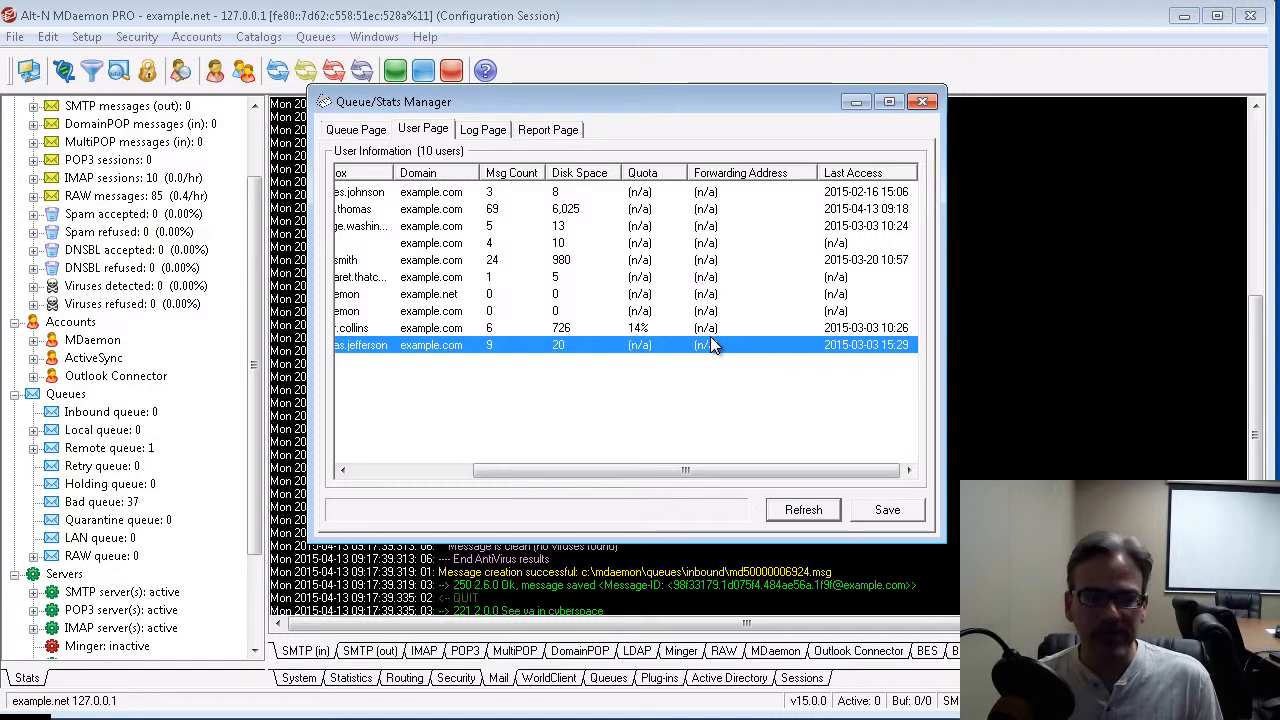
mouse_move(718, 192)
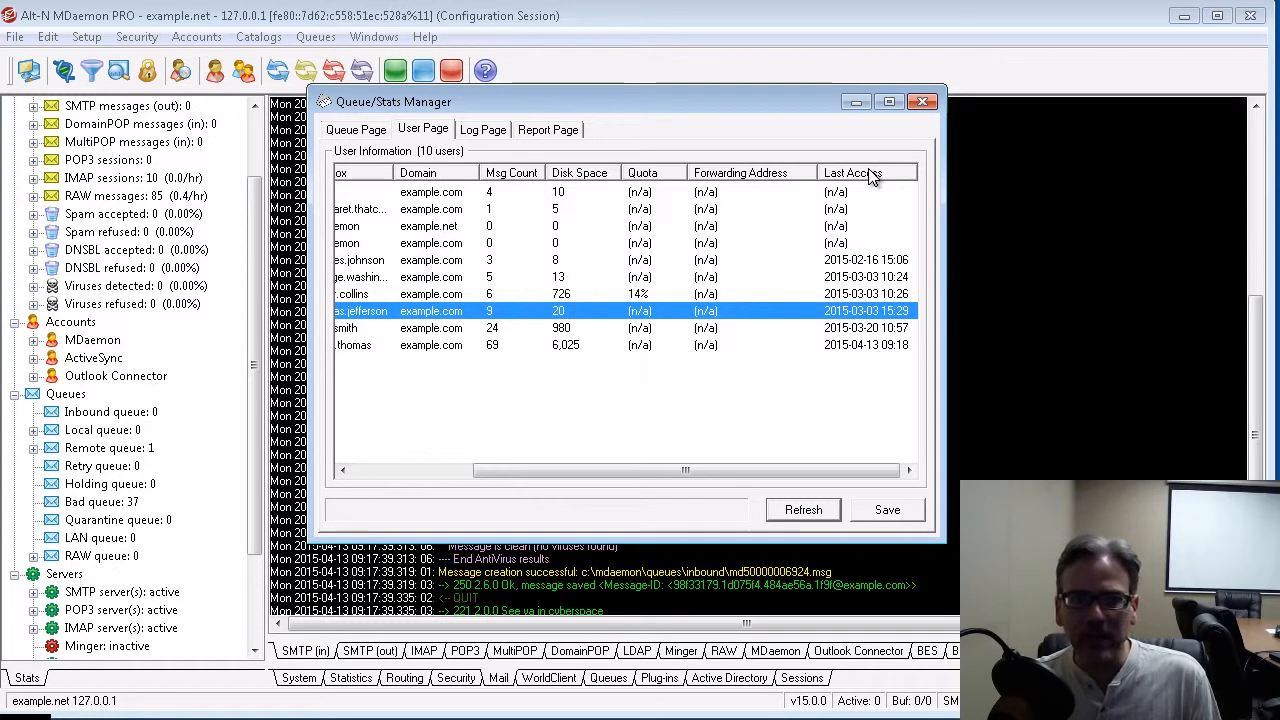
click(852, 172)
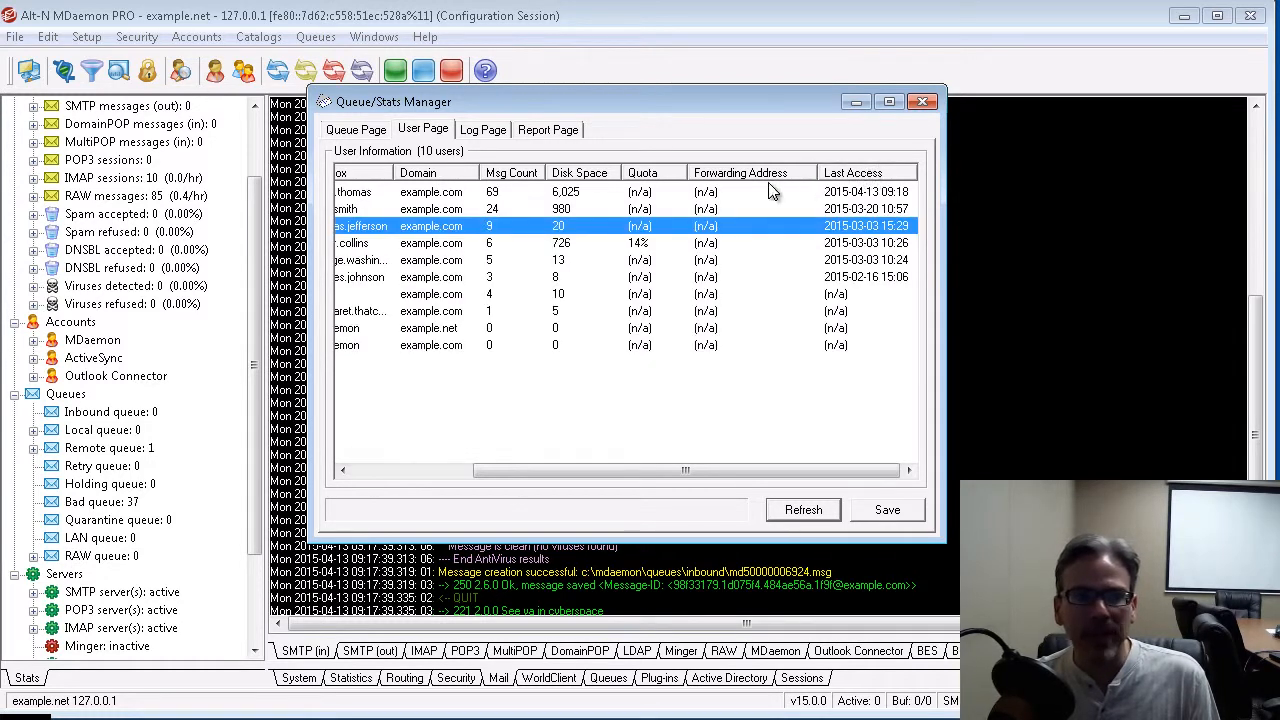
click(512, 172)
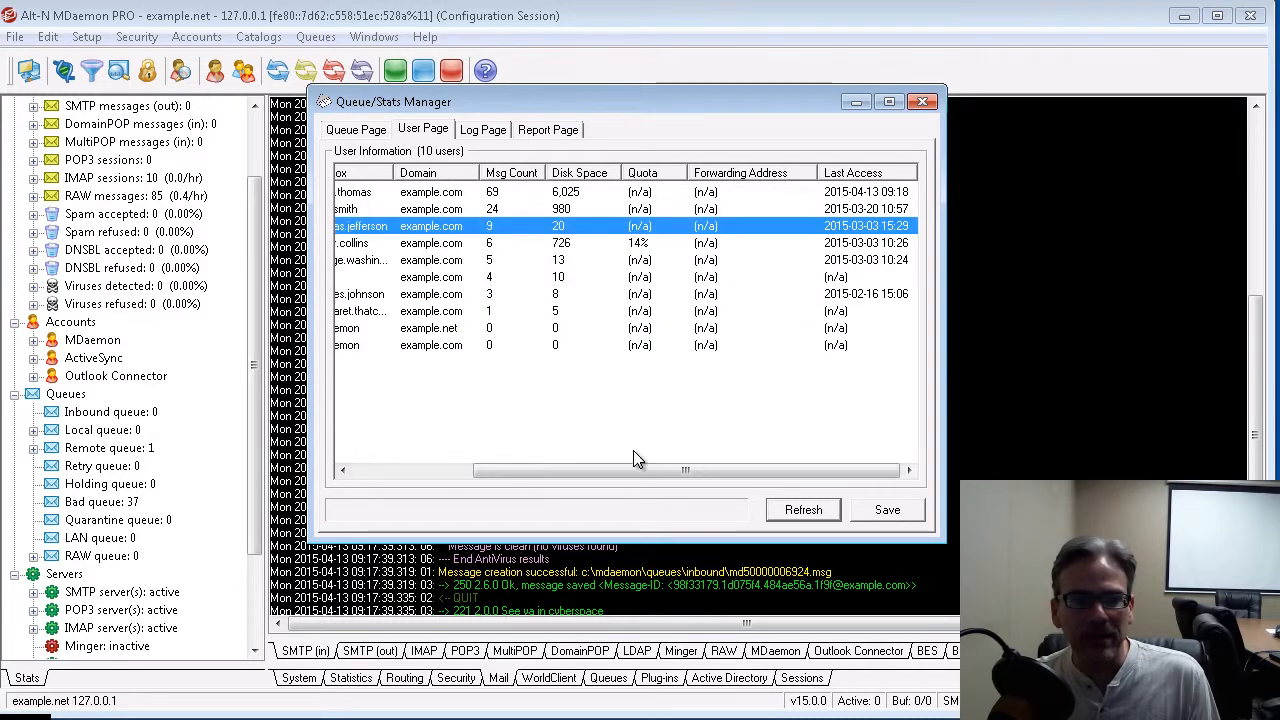
drag(684, 468, 564, 468)
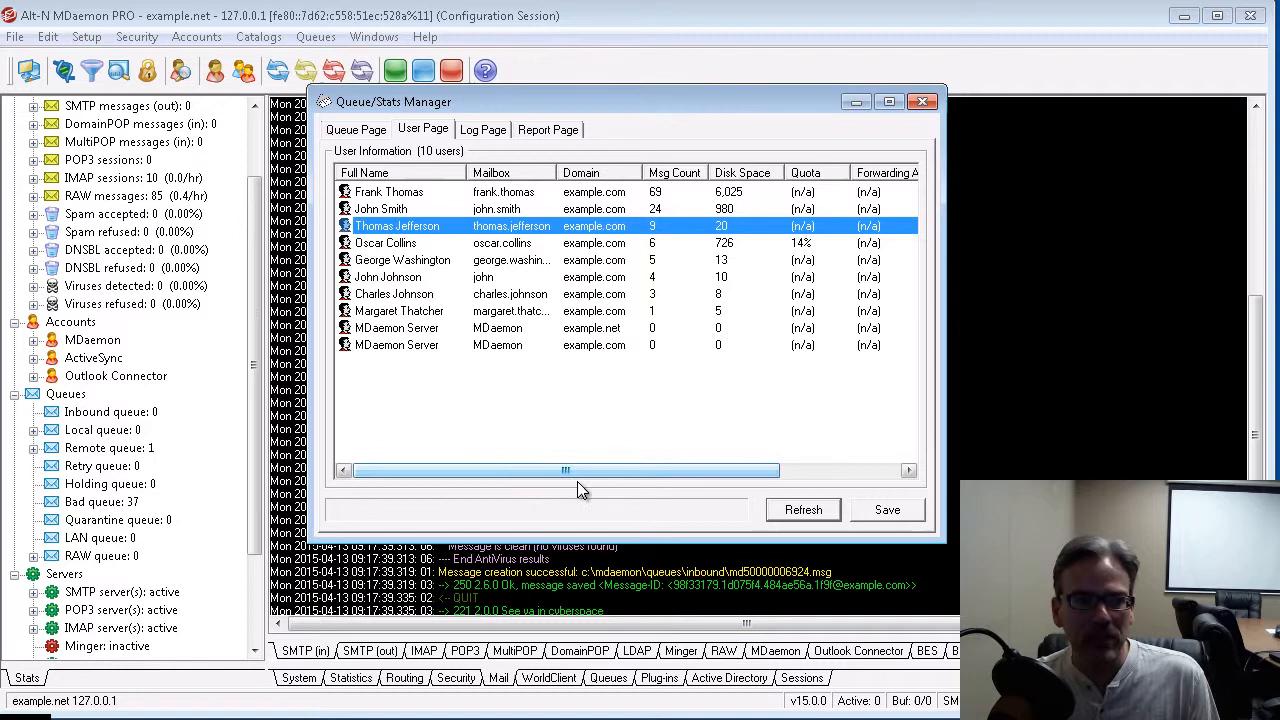
click(364, 172)
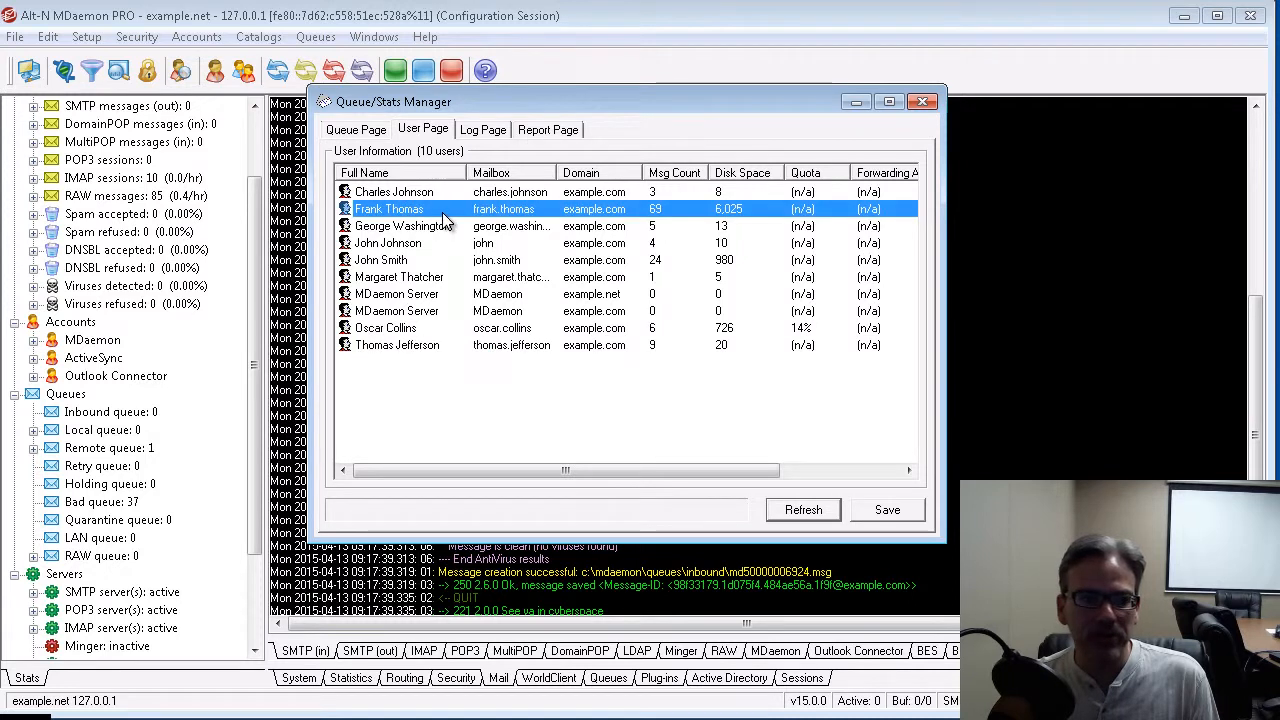
View John Smith's 17-message mailbox and return to the user information table.
click(400, 260)
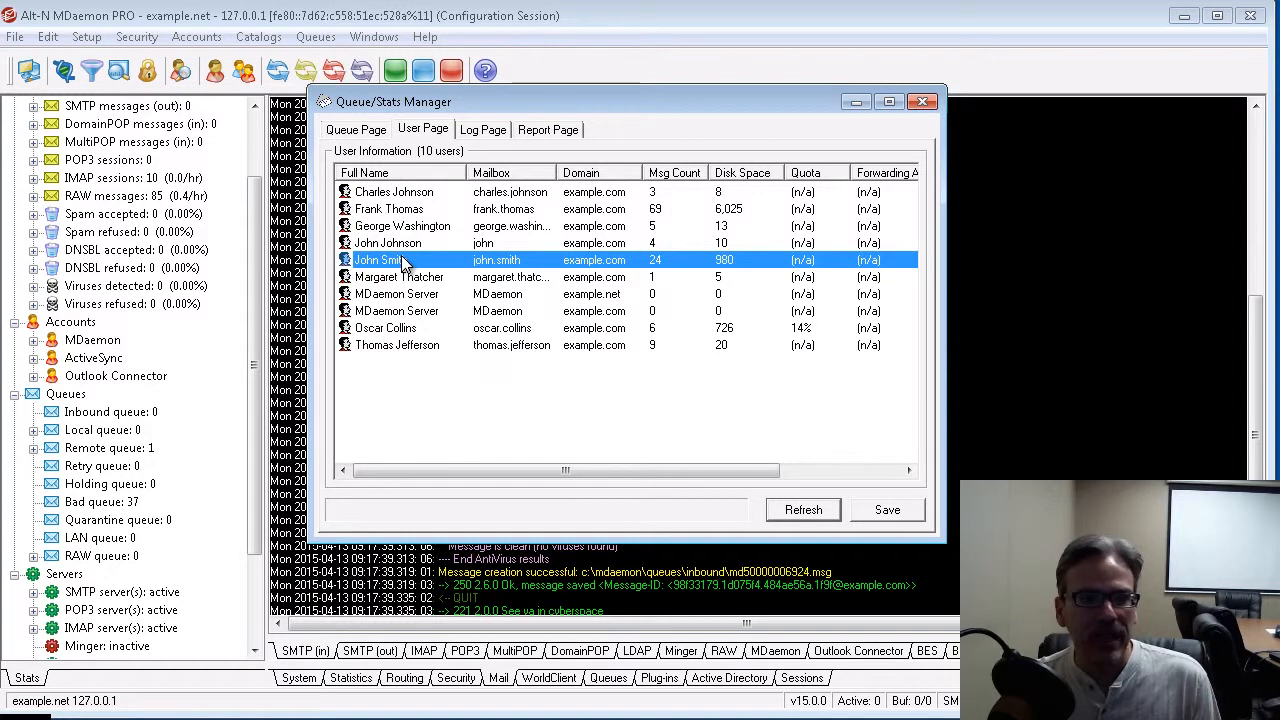
click(356, 128)
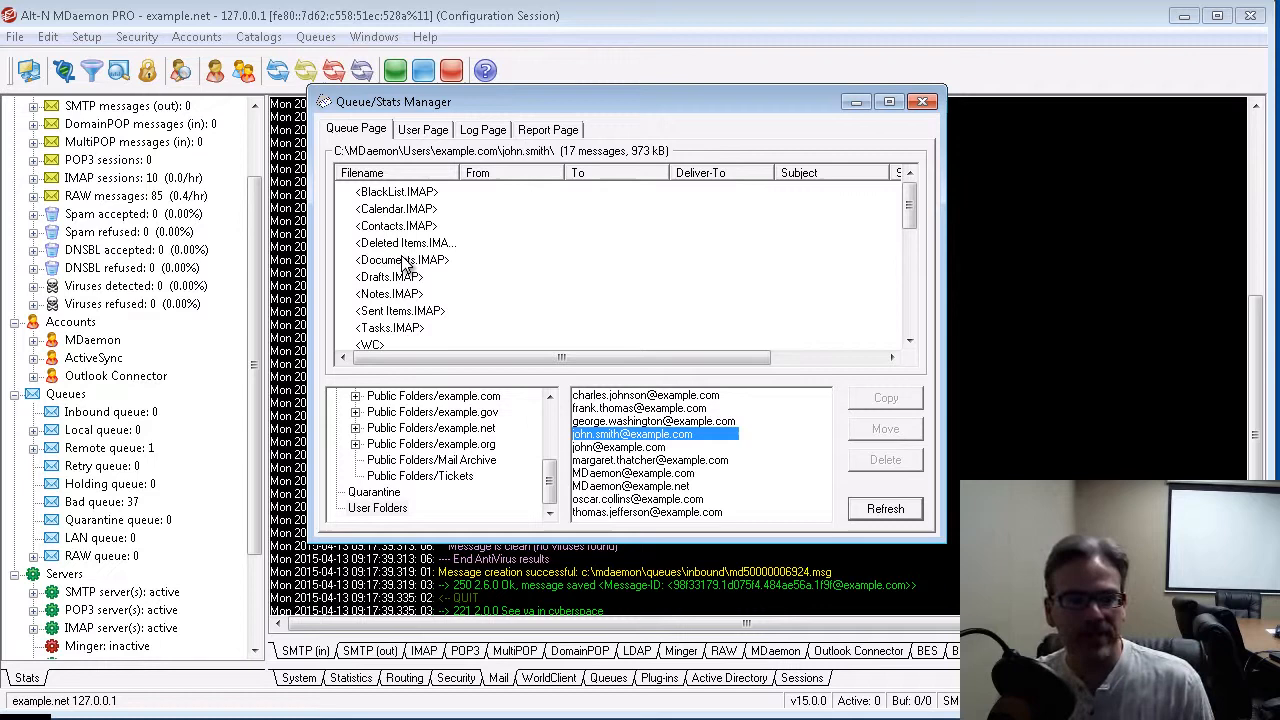
scroll(down, 3)
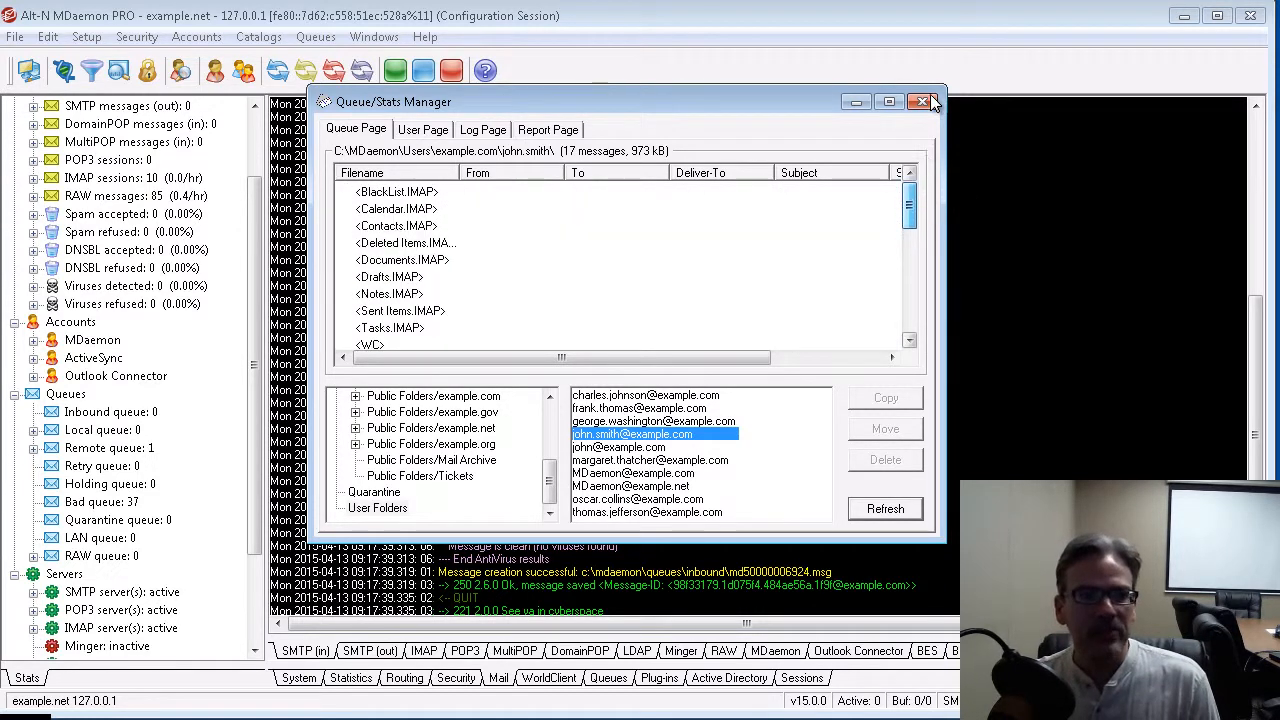
click(424, 128)
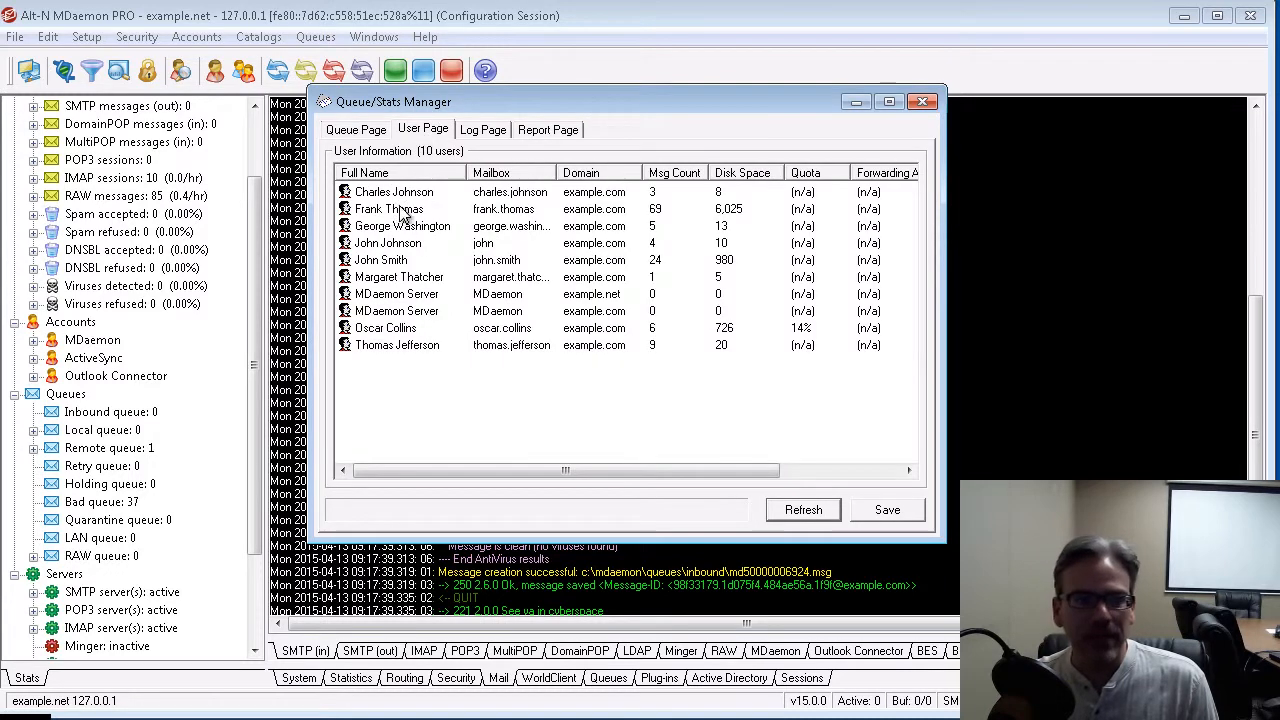
Switch to the Log Page and bring up the Open Log dialog on the Logs folder.
click(482, 128)
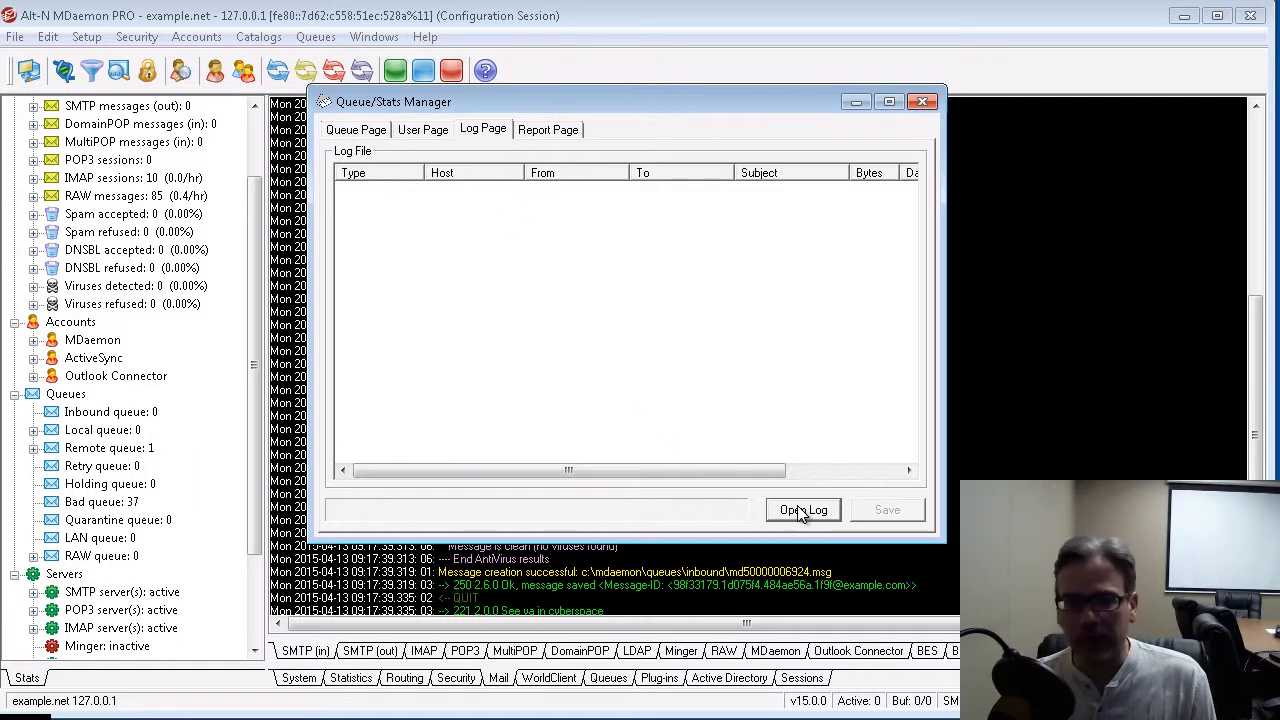
click(804, 510)
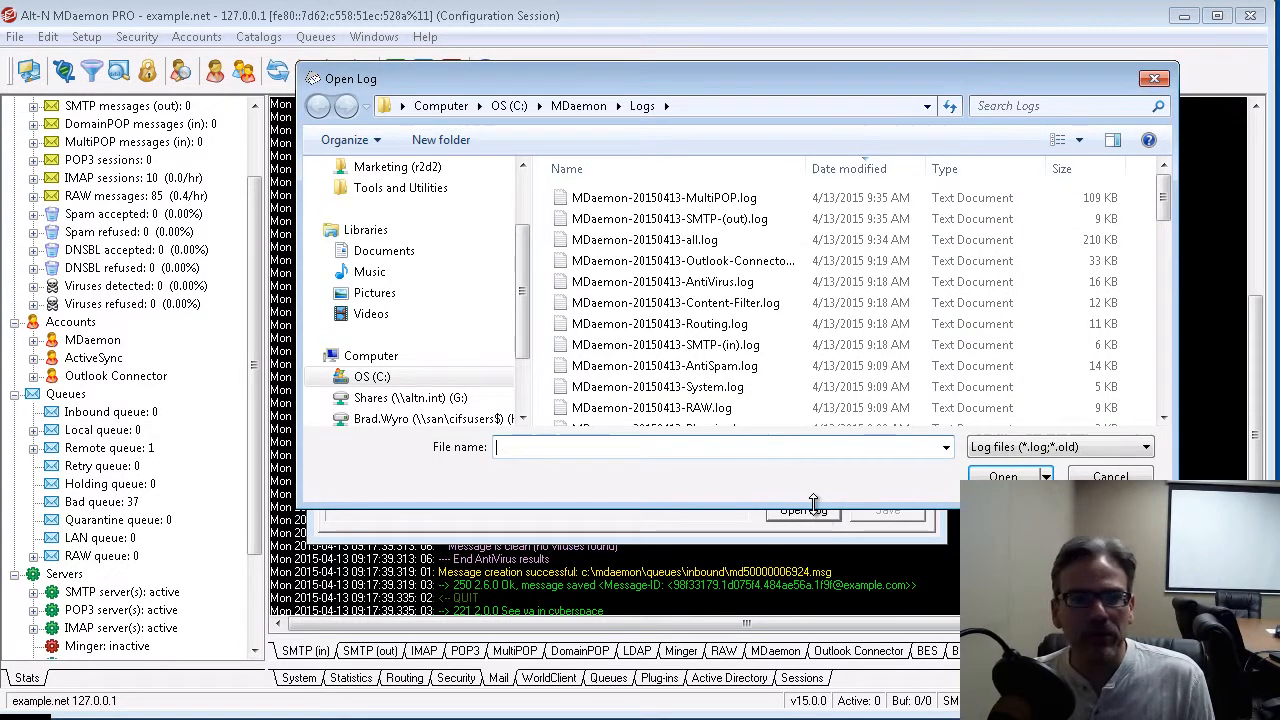
Load MDaemon-20150413-all.log from C:\MDaemon\Logs into the log view.
click(668, 218)
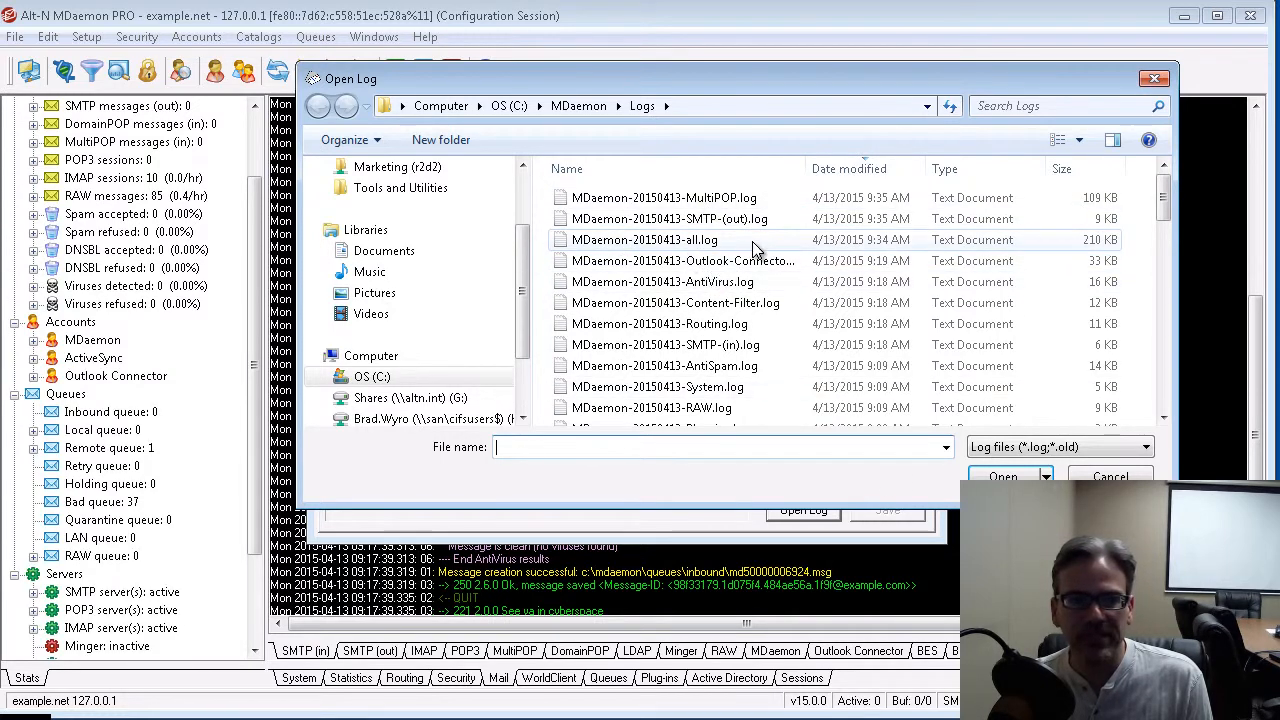
click(644, 240)
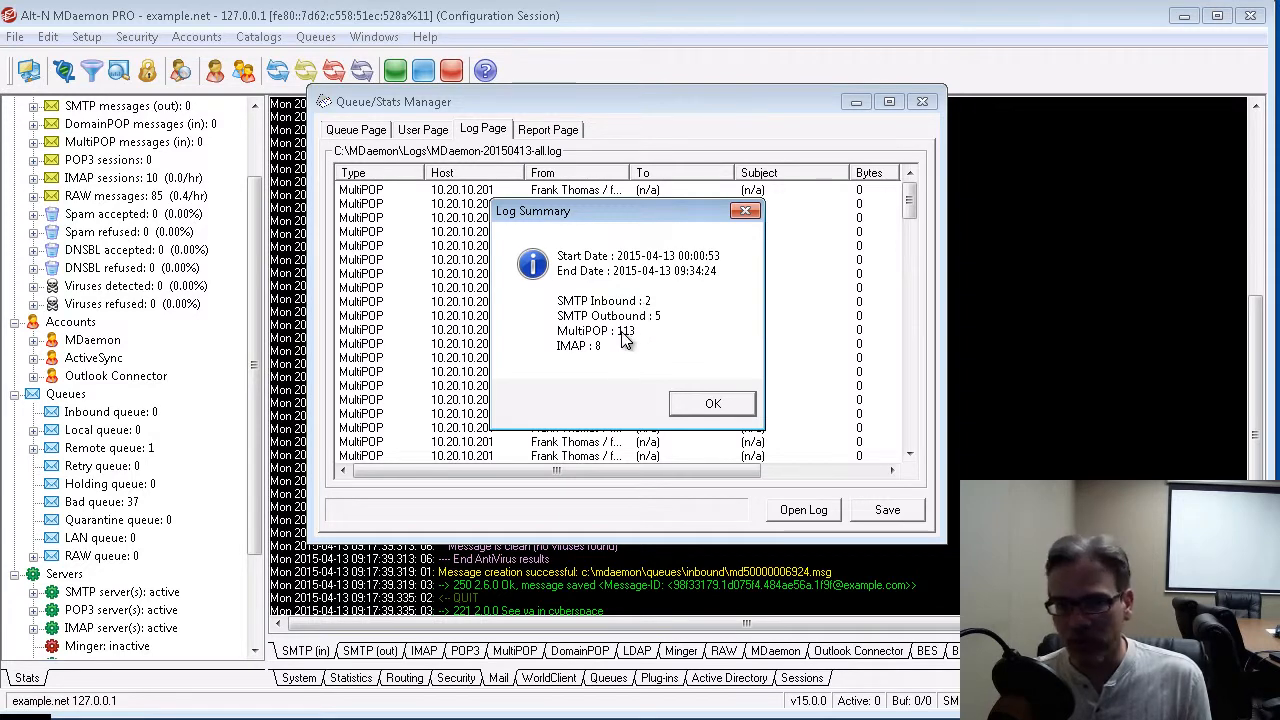
mouse_move(584, 356)
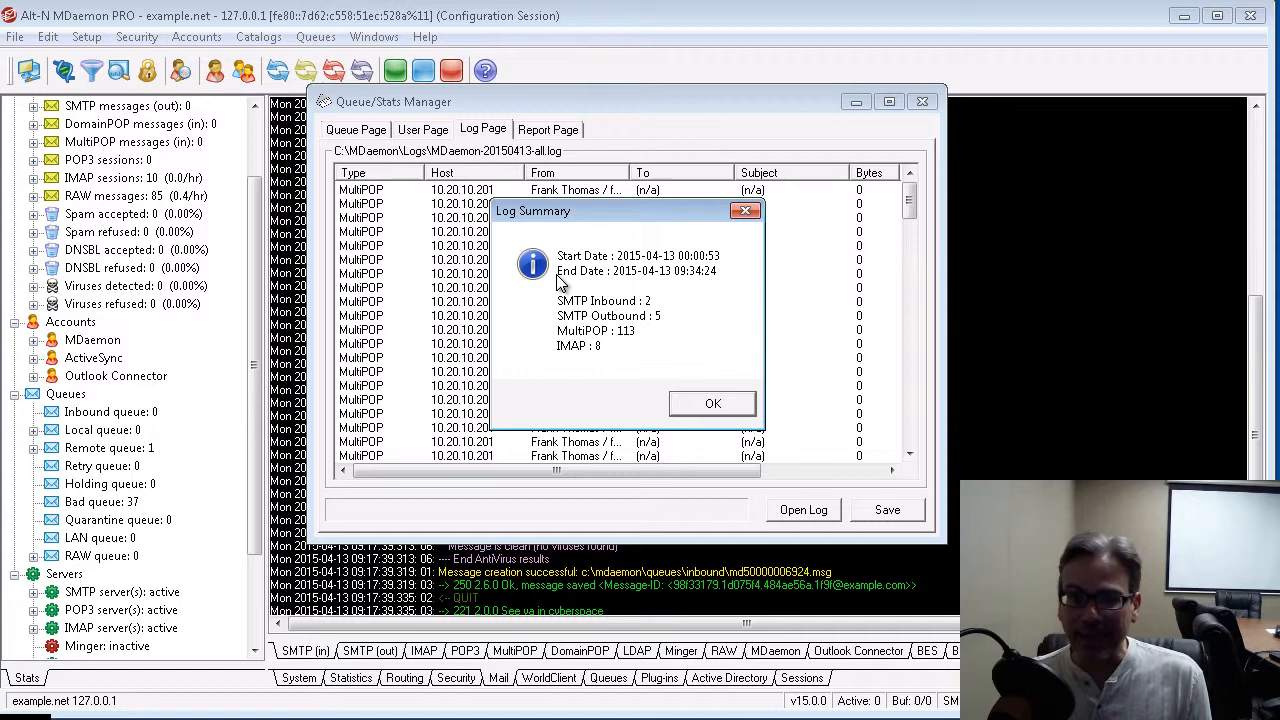
mouse_move(668, 284)
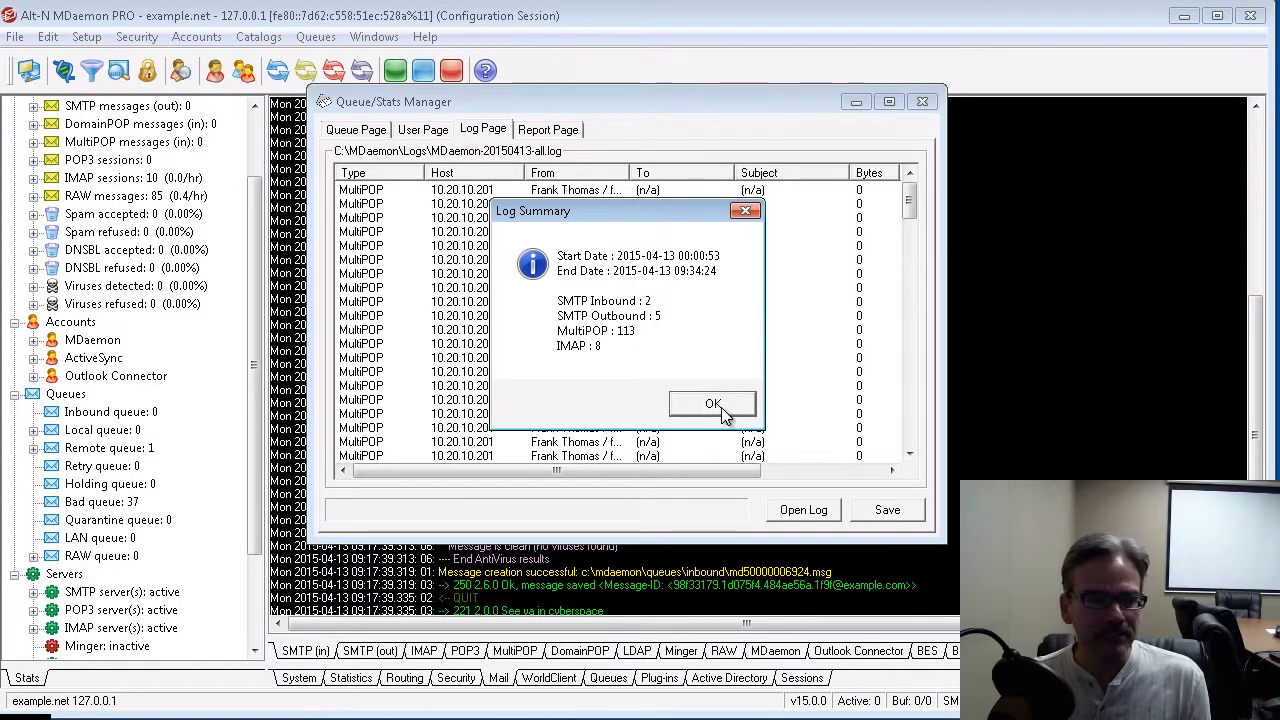
Dismiss the Log Summary and sort the parsed log sessions by Type.
click(712, 404)
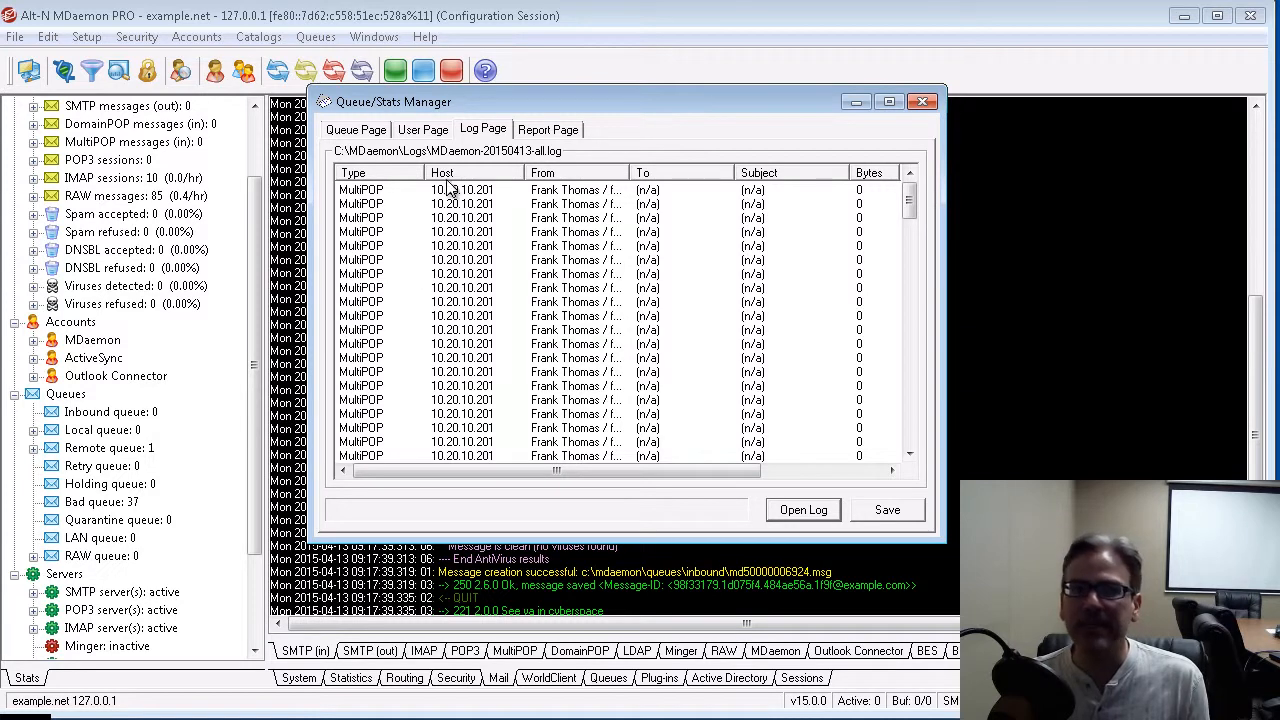
mouse_move(784, 184)
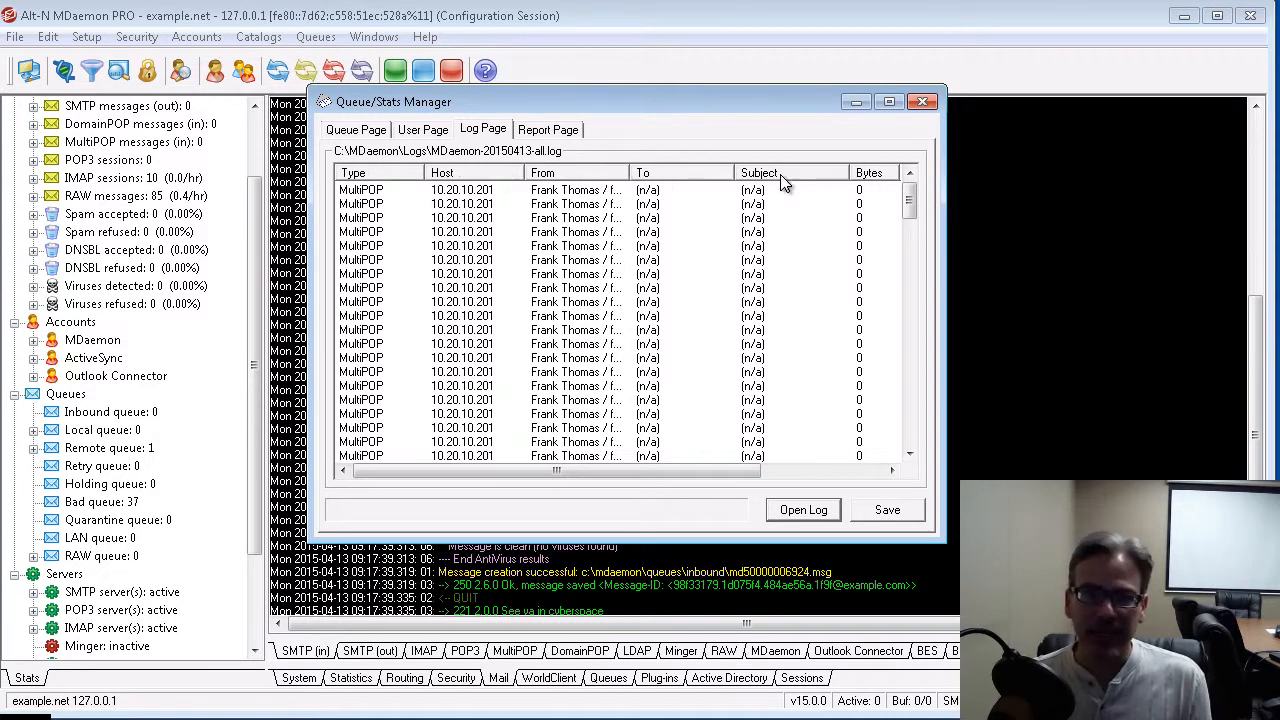
mouse_move(700, 188)
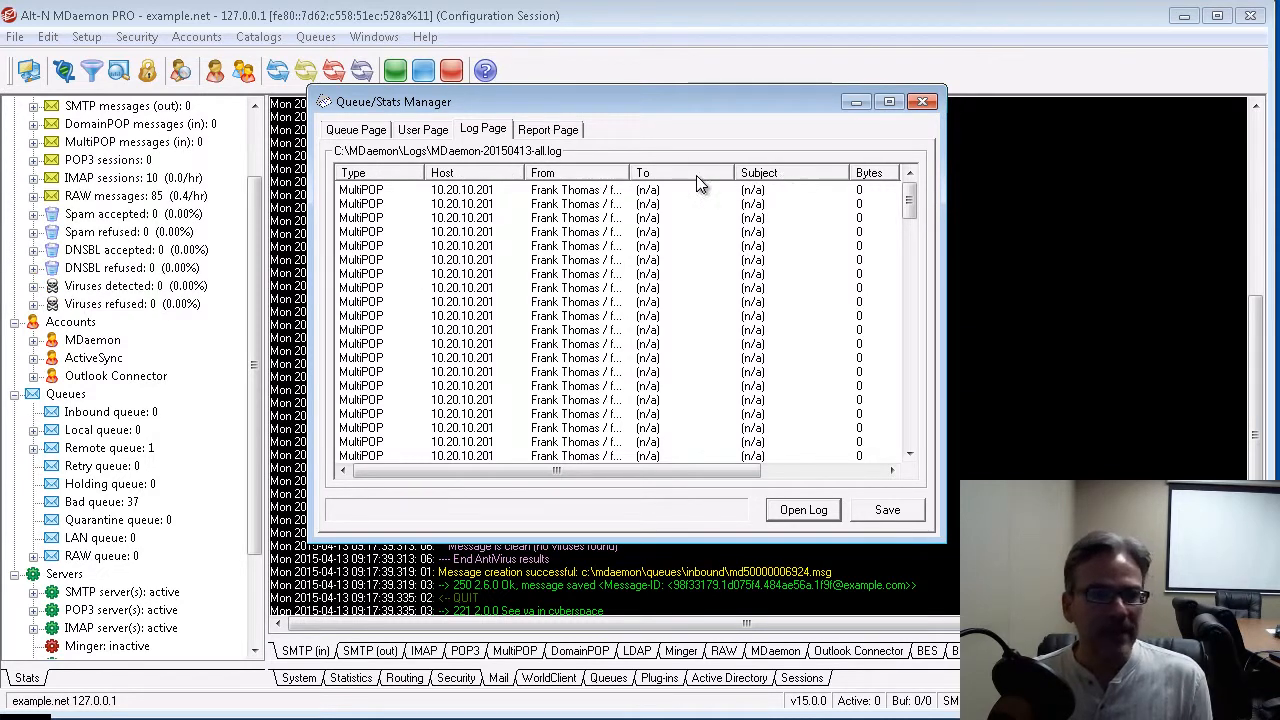
mouse_move(548, 178)
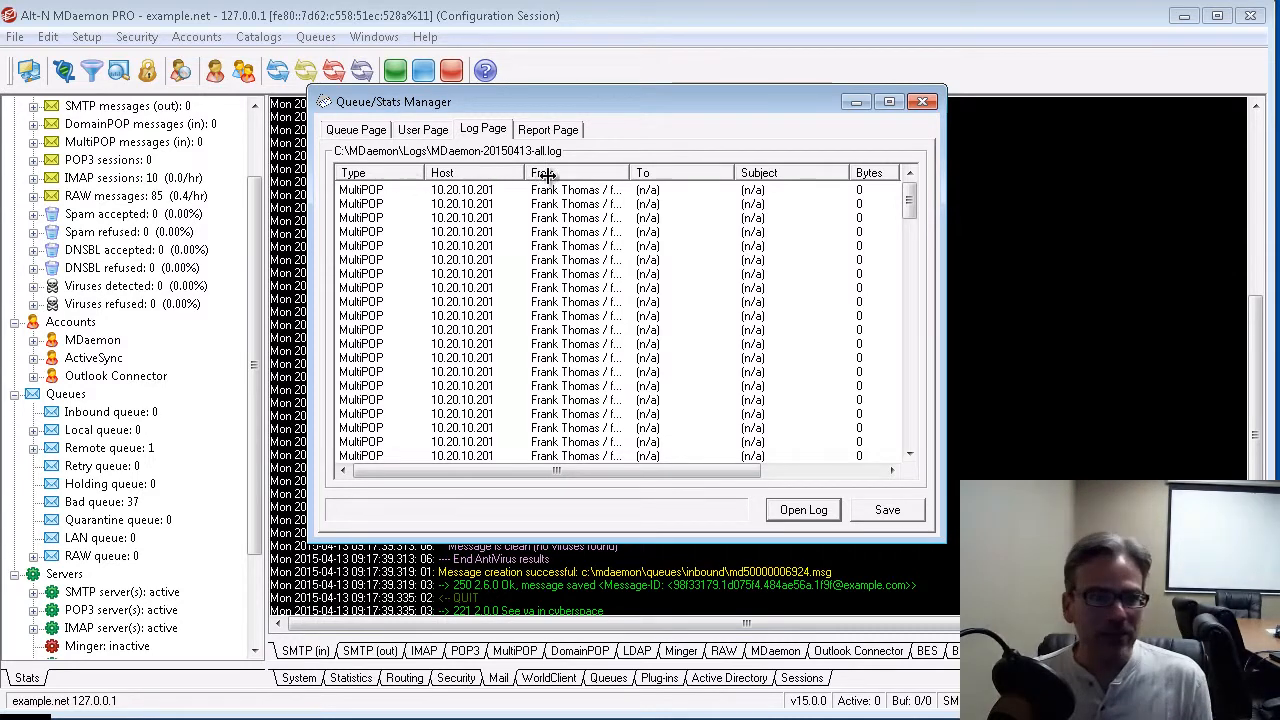
mouse_move(404, 176)
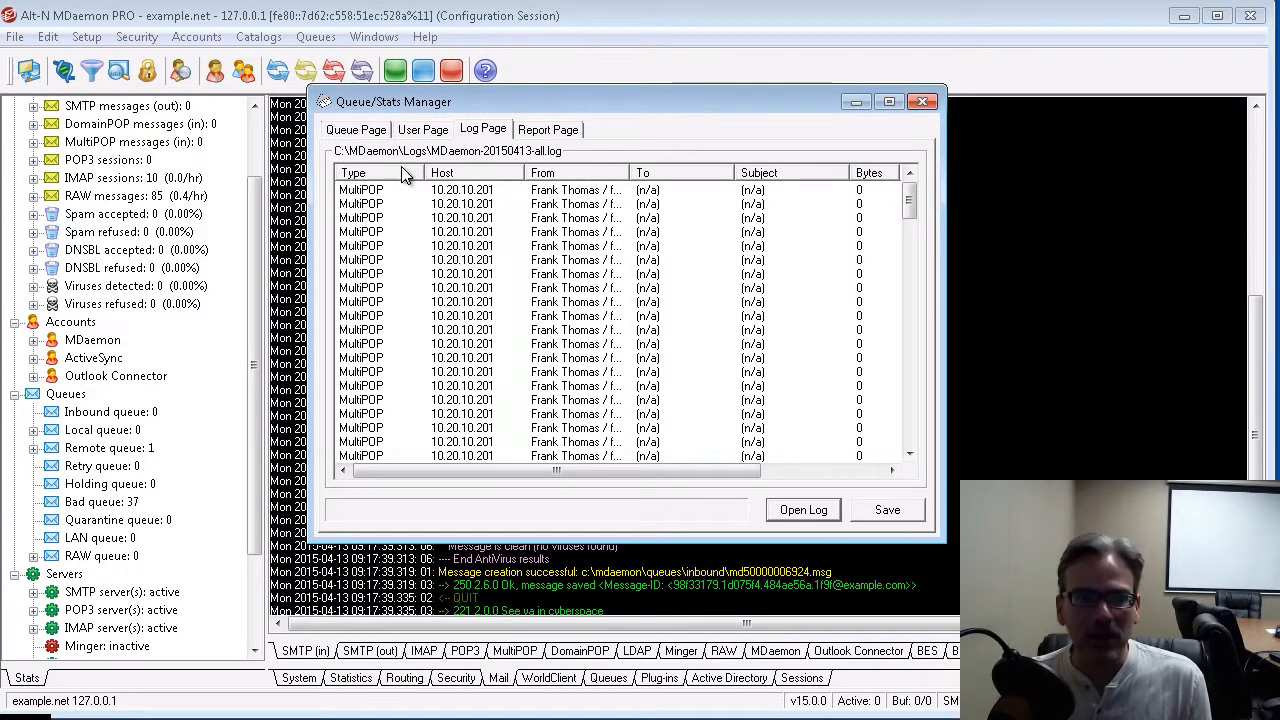
mouse_move(376, 184)
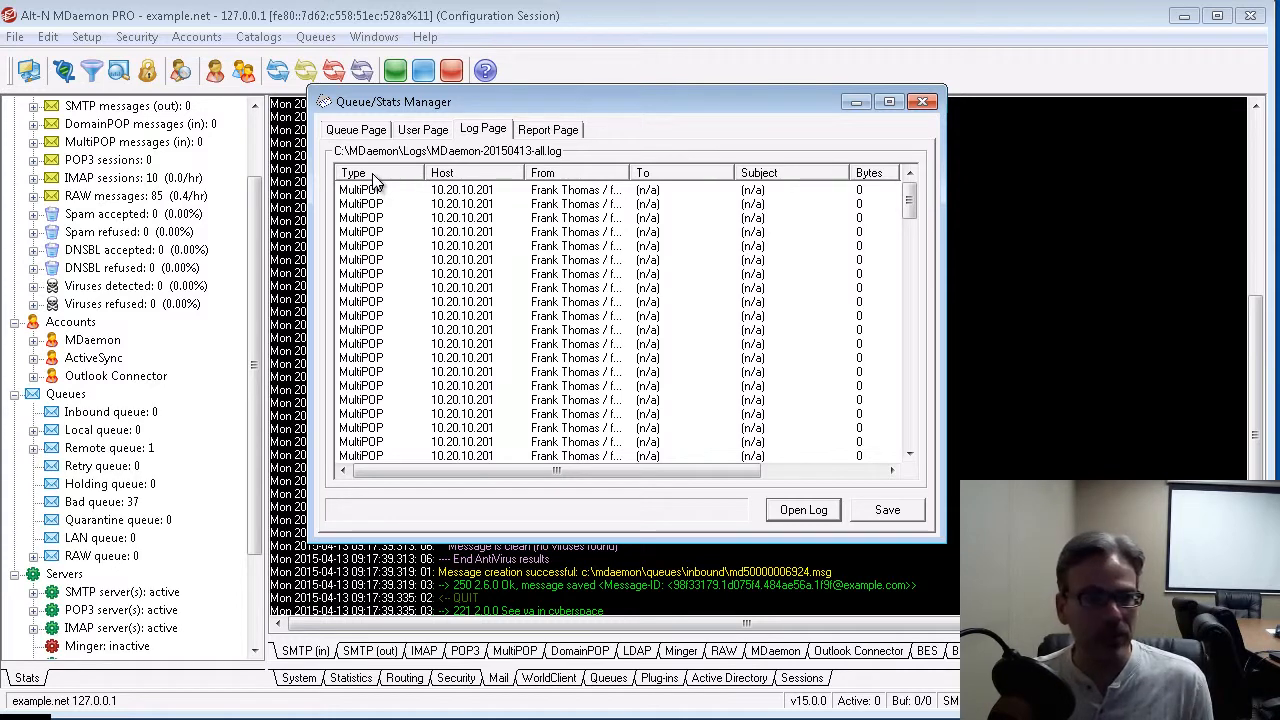
mouse_move(388, 176)
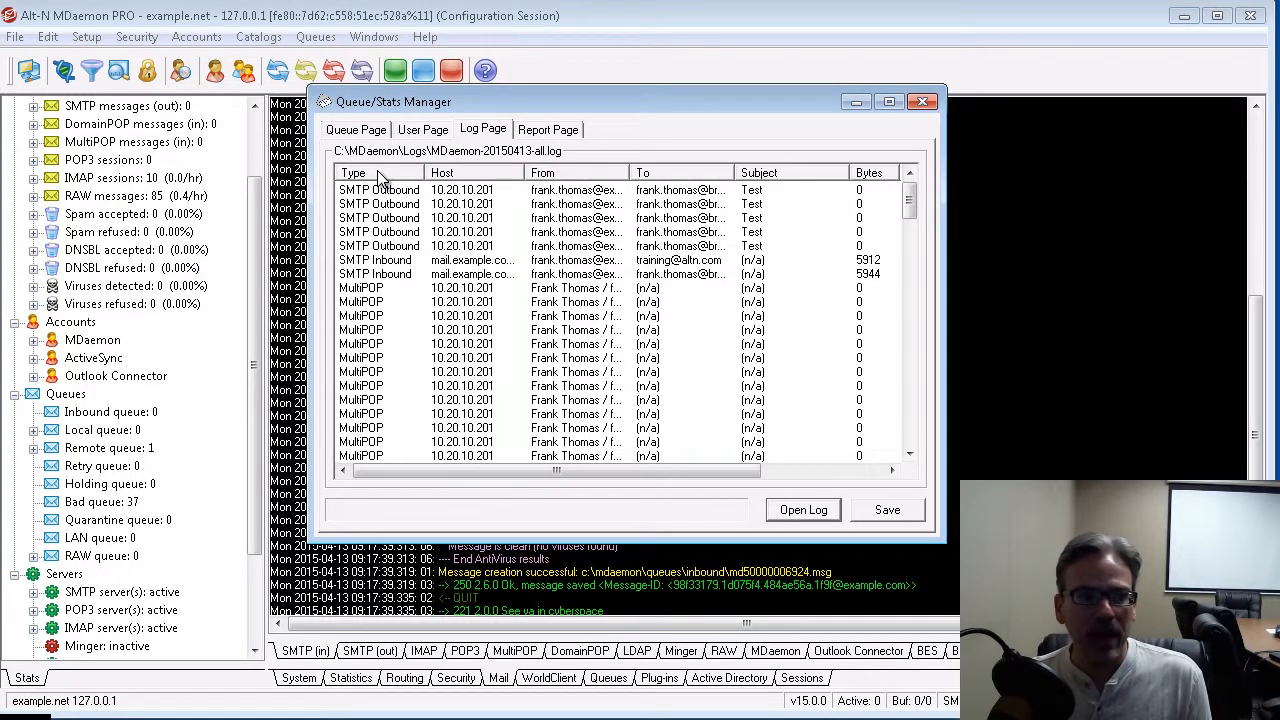
click(378, 190)
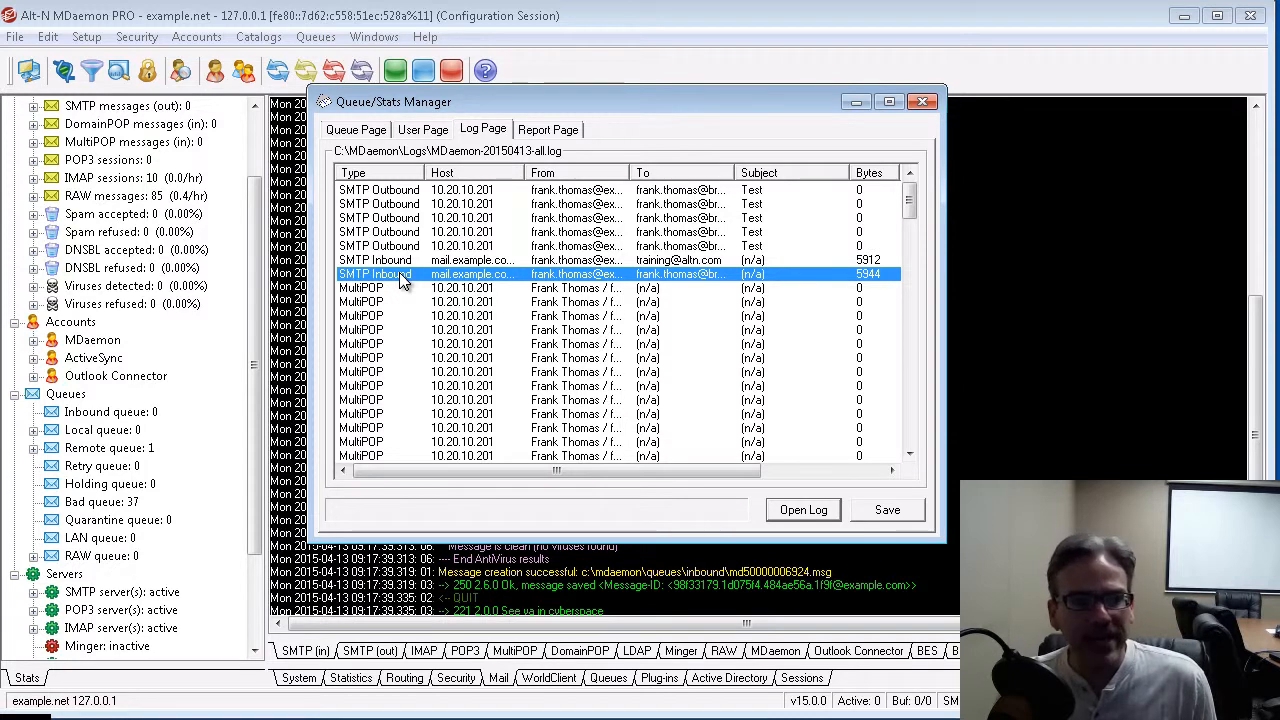
mouse_move(388, 292)
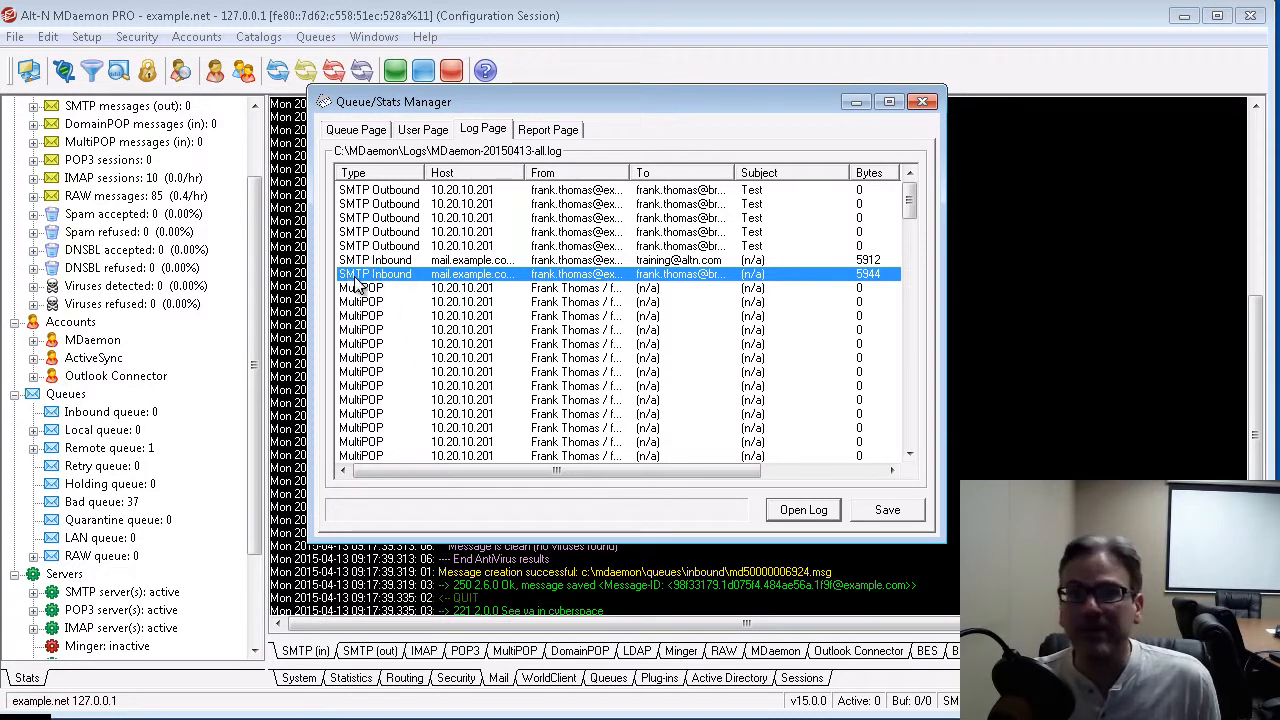
mouse_move(448, 288)
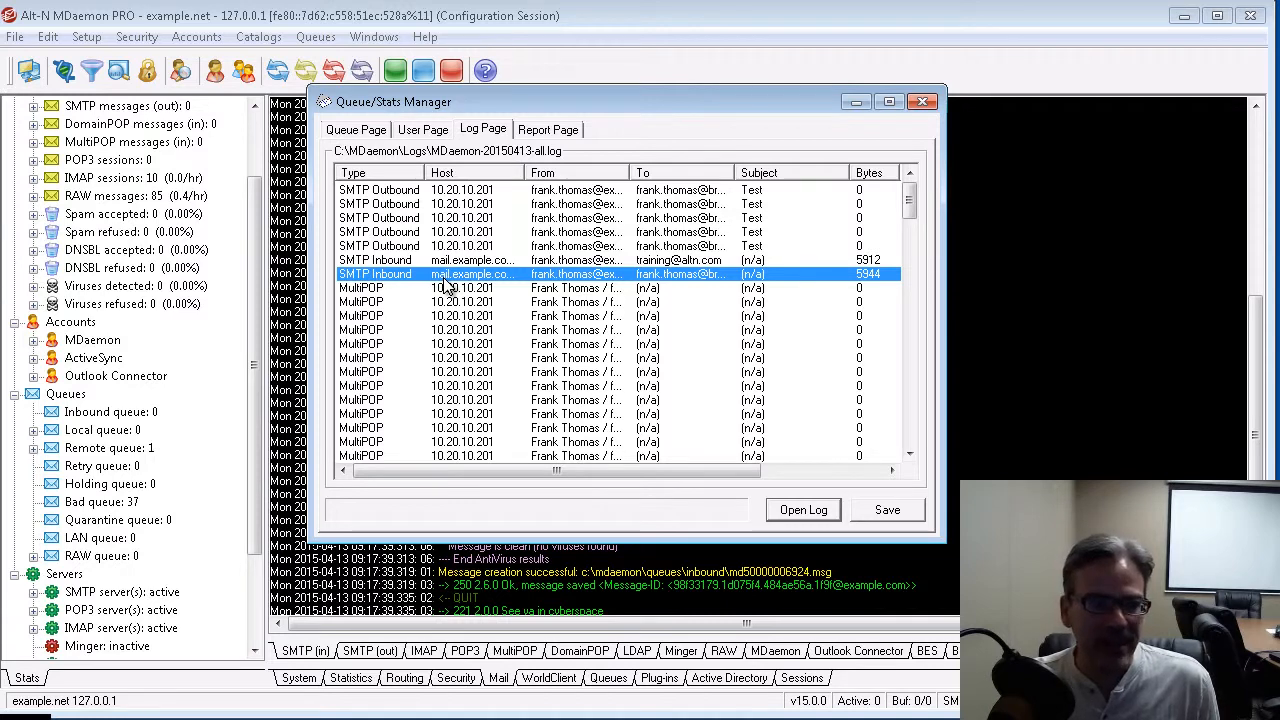
mouse_move(508, 292)
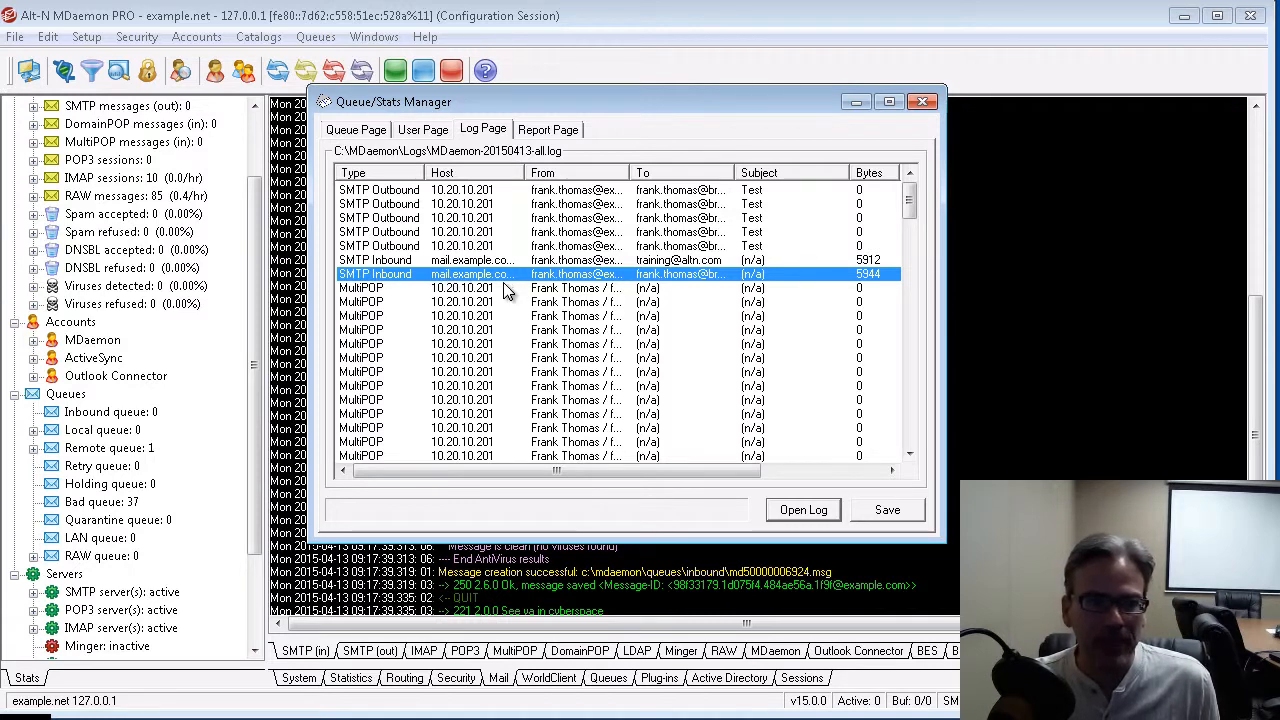
mouse_move(724, 284)
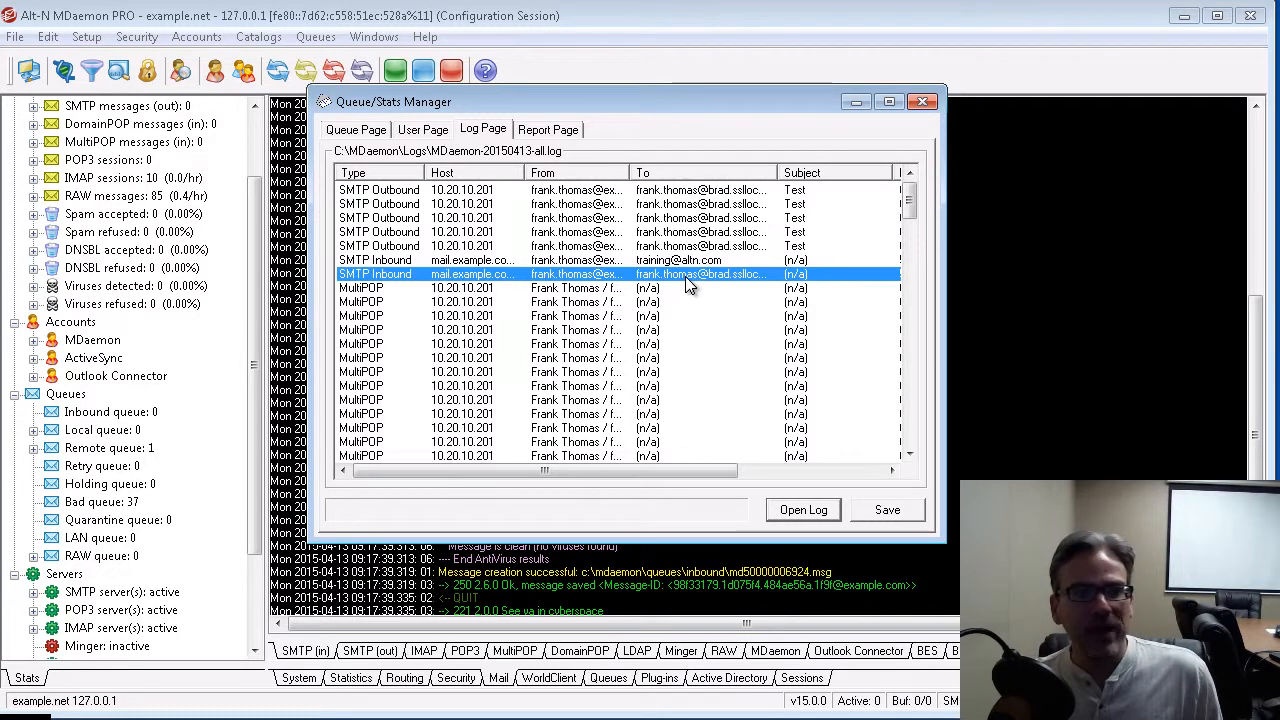
mouse_move(404, 288)
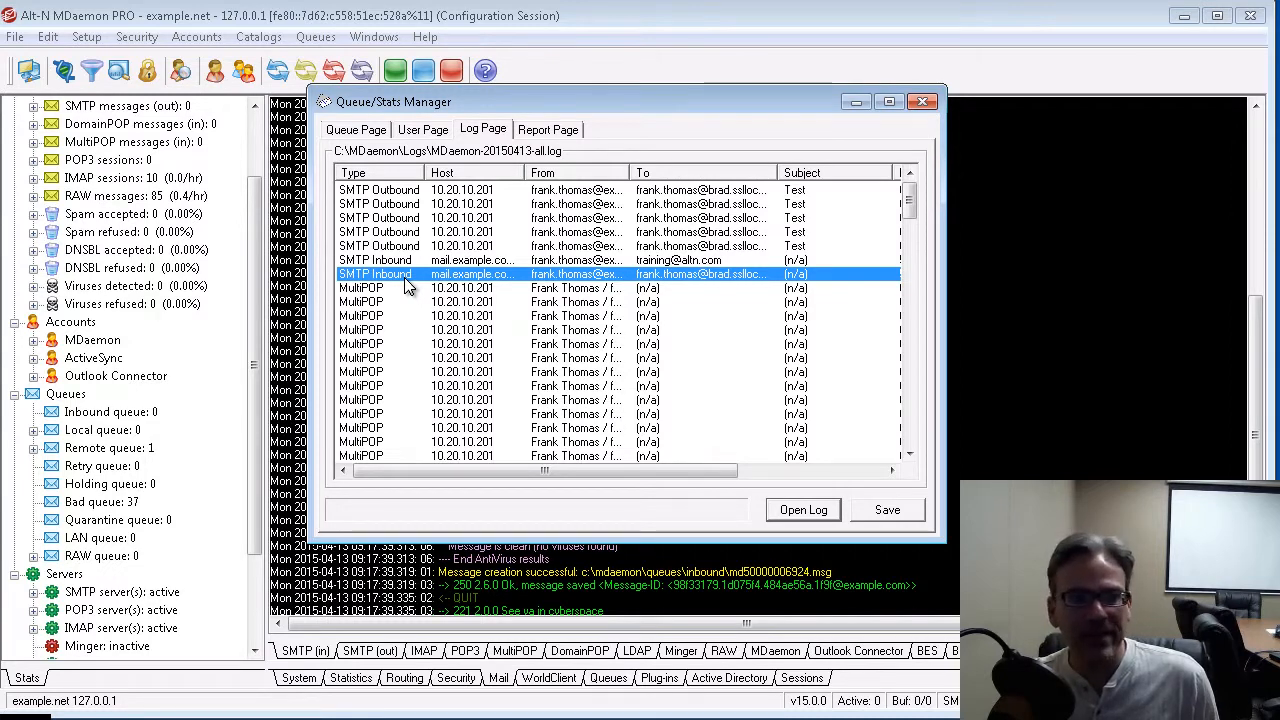
mouse_move(424, 288)
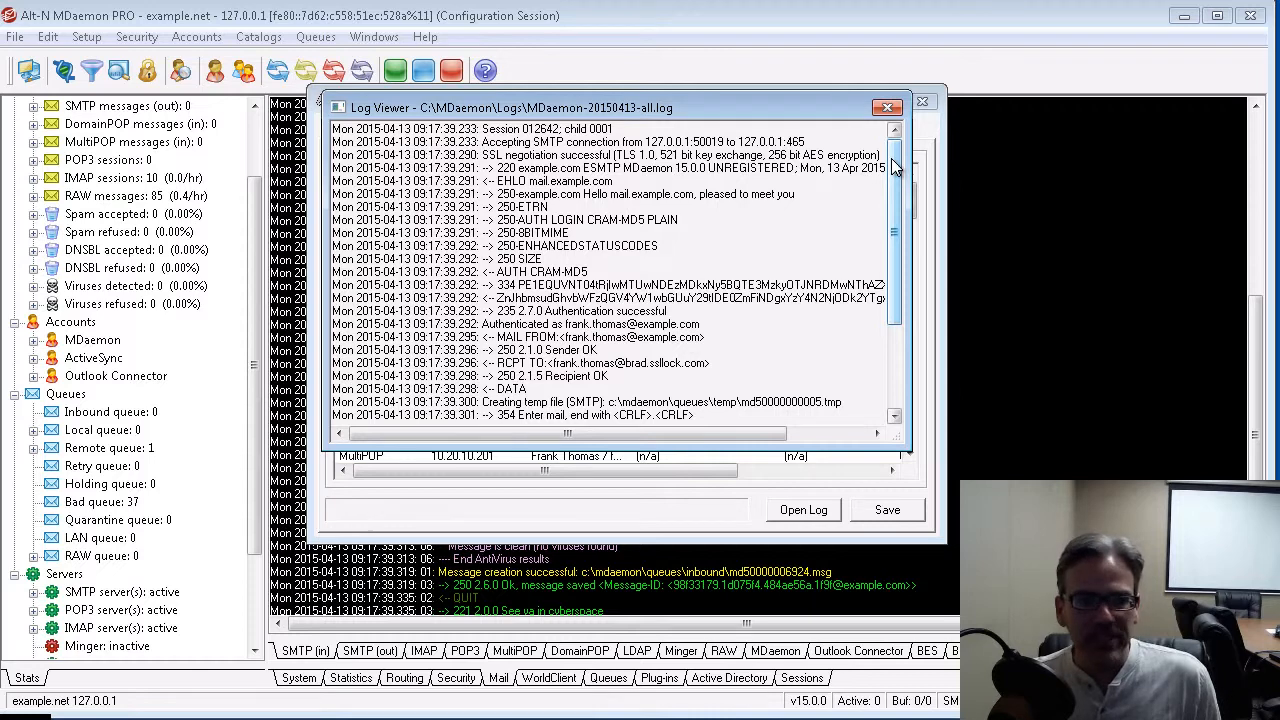
Scroll through the inbound SMTP session transcript before returning to the Log Page.
scroll(down, 3)
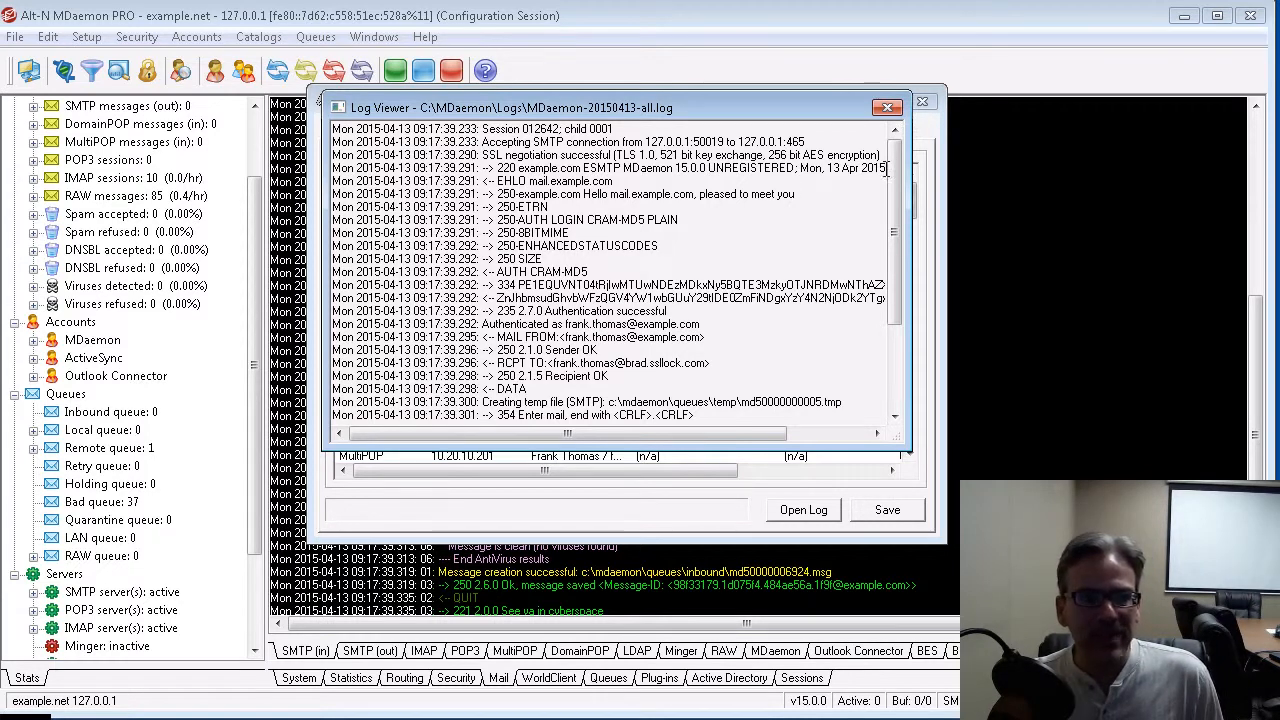
scroll(down, 3)
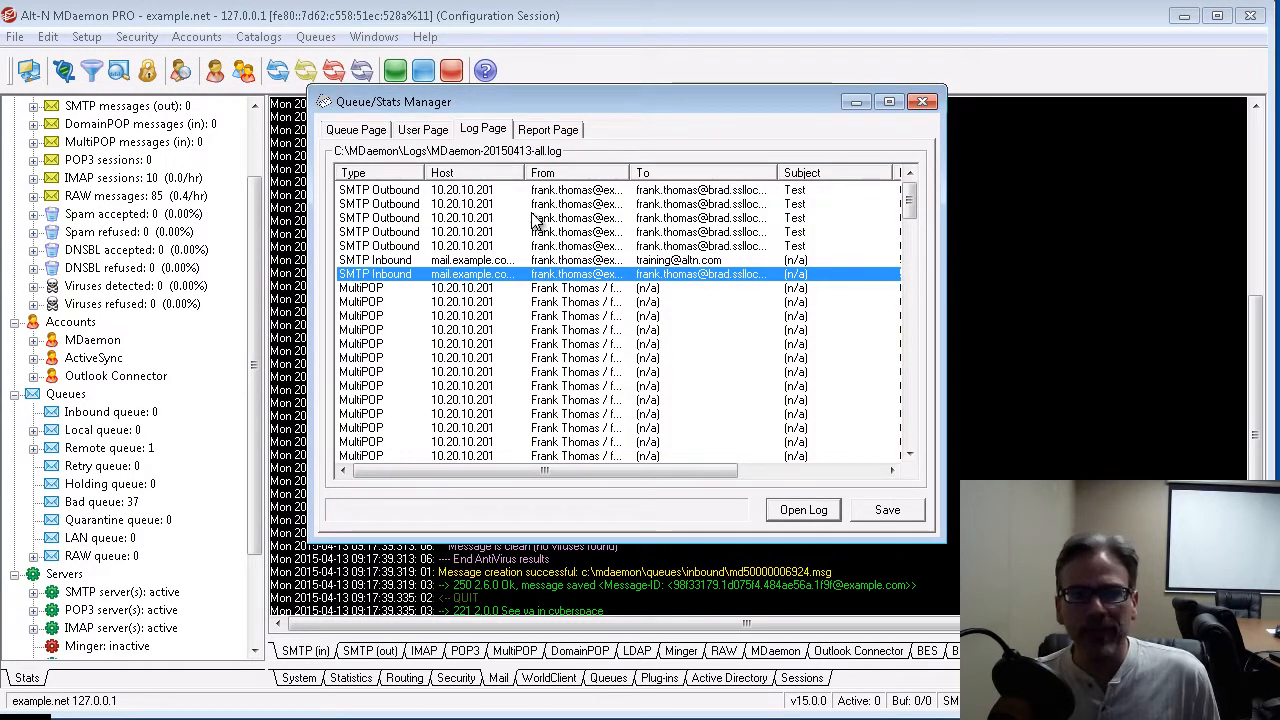
click(548, 128)
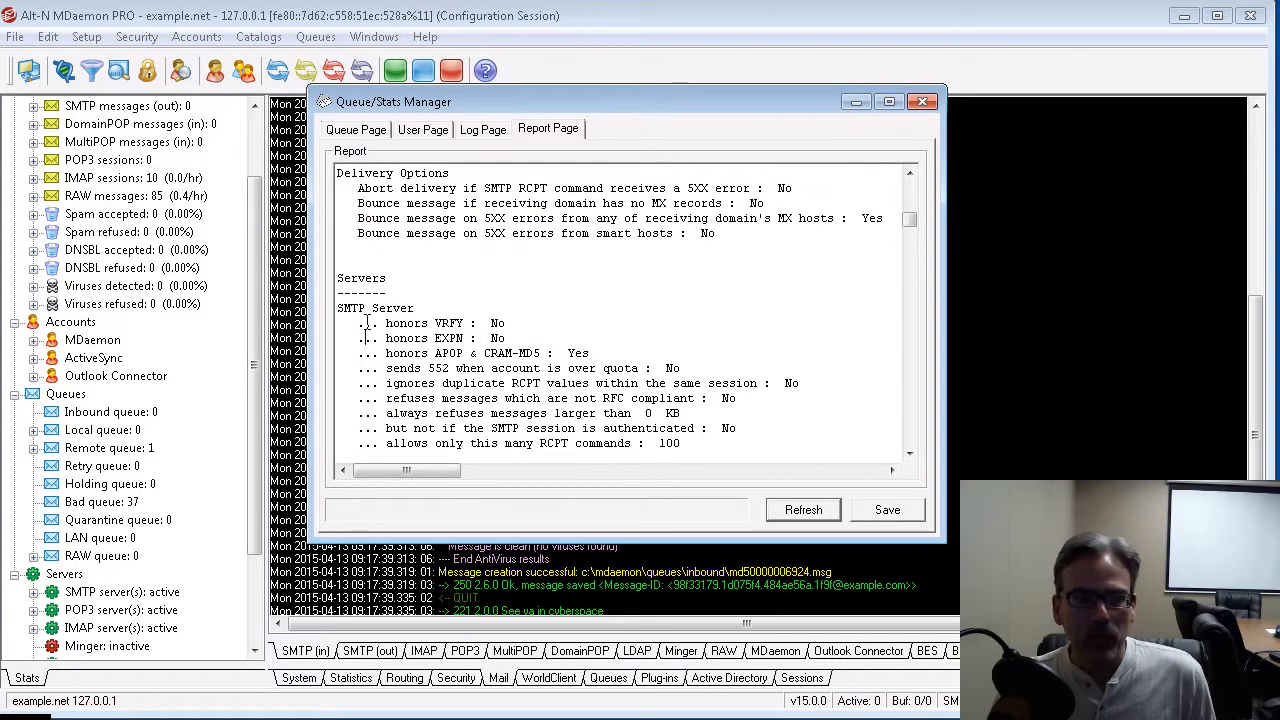
Scroll the configuration report down to the DNS settings, then return to the Queue Page.
drag(386, 324, 680, 428)
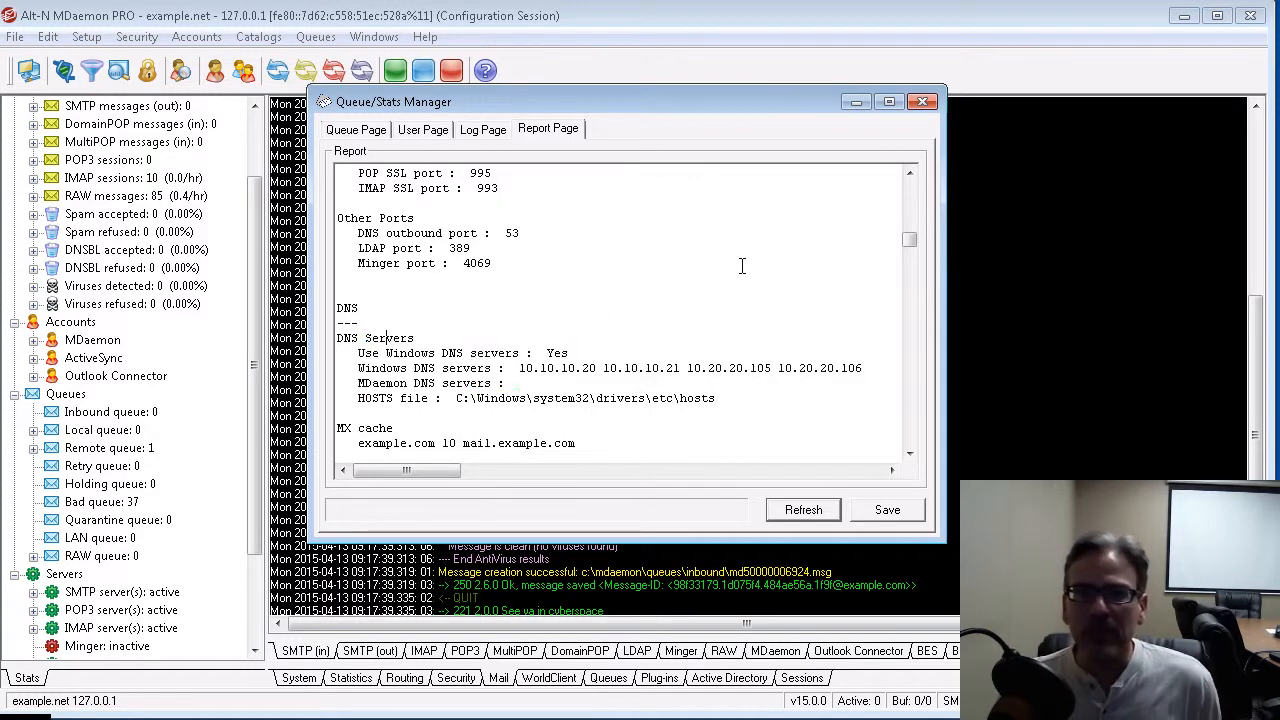
mouse_move(770, 276)
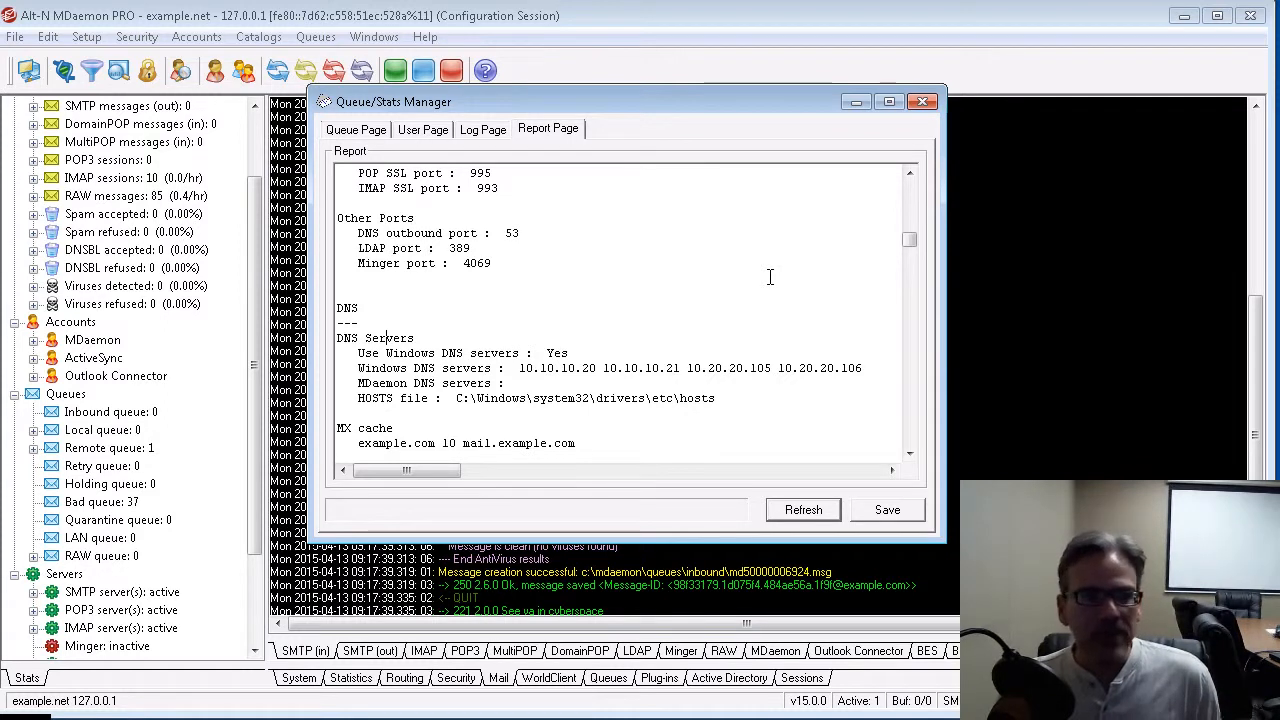
mouse_move(772, 268)
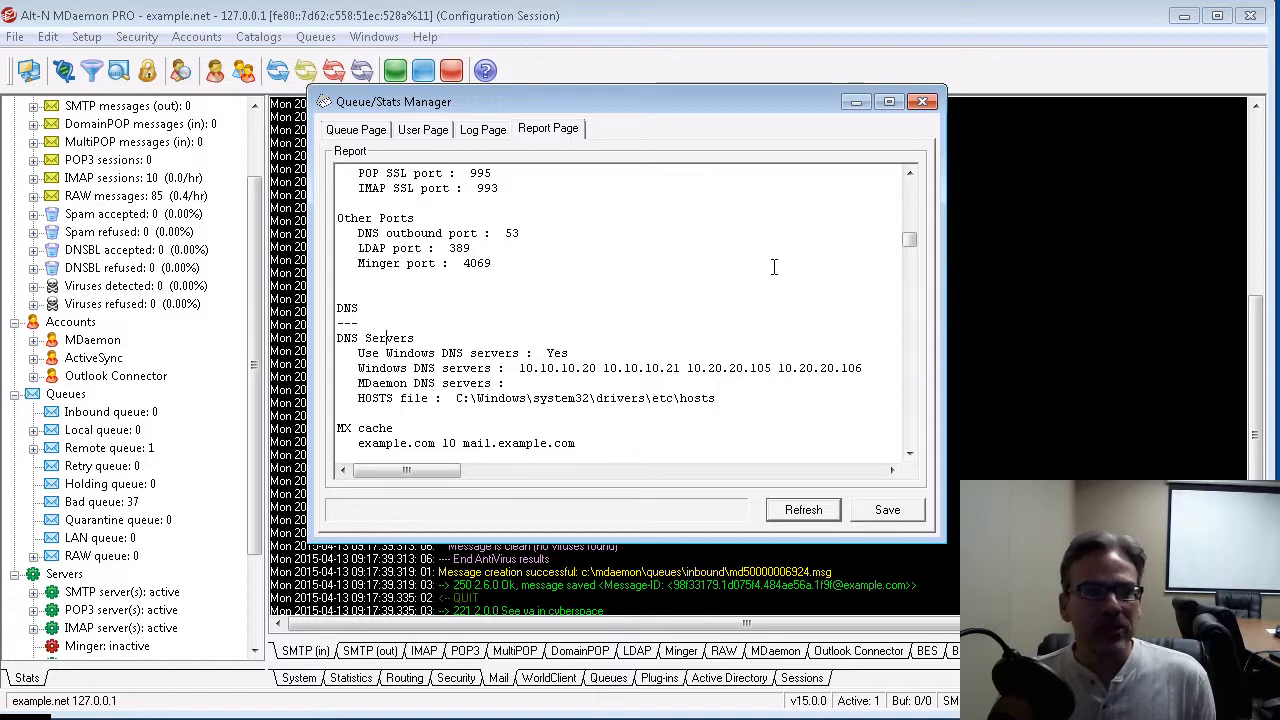
mouse_move(680, 296)
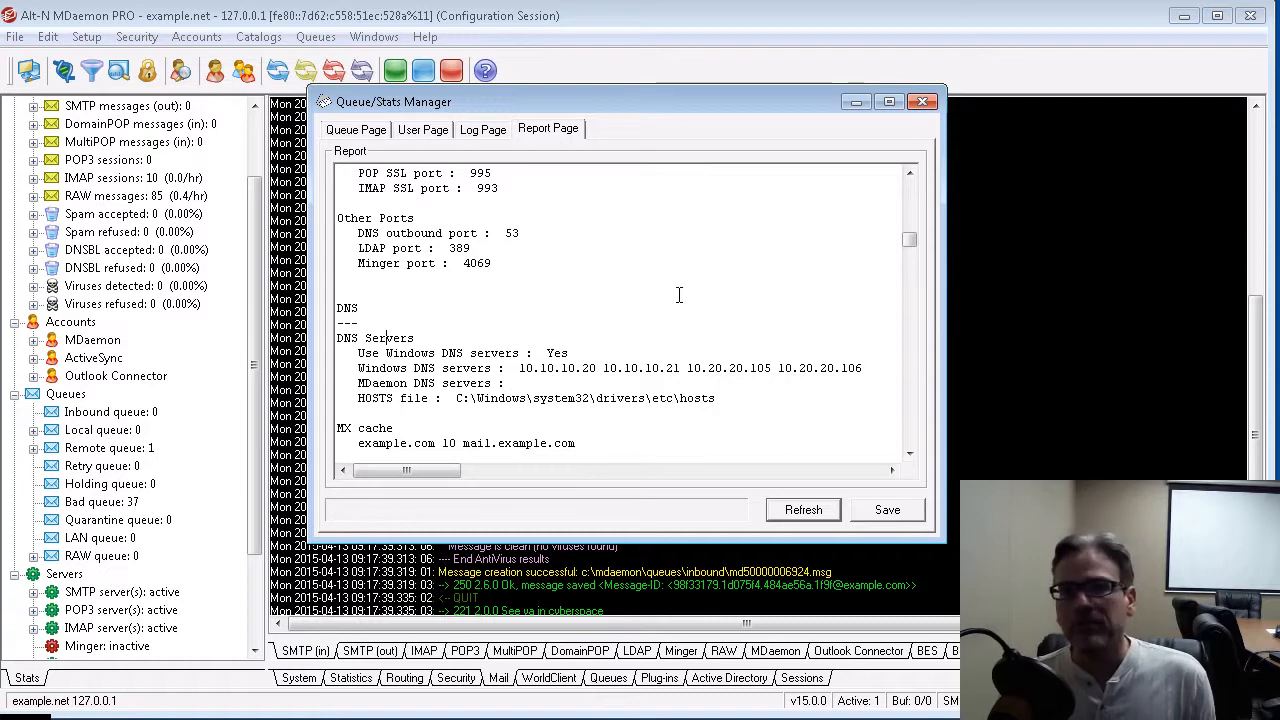
click(356, 128)
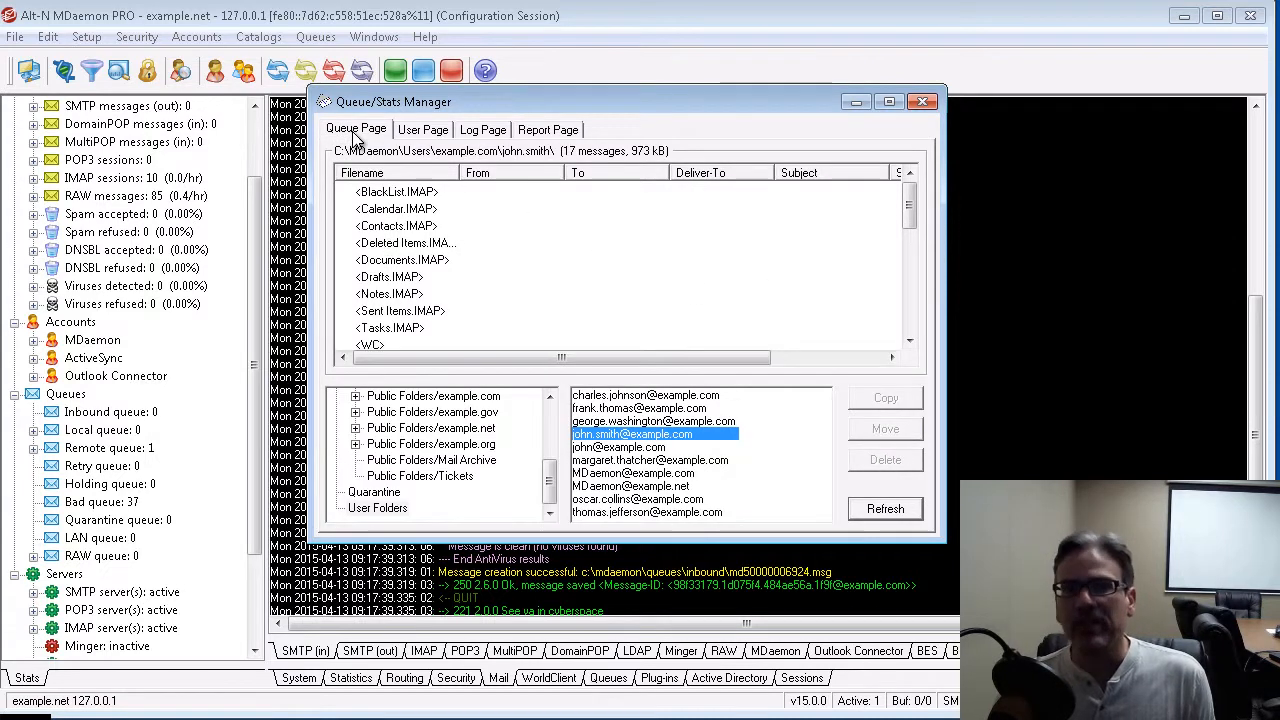